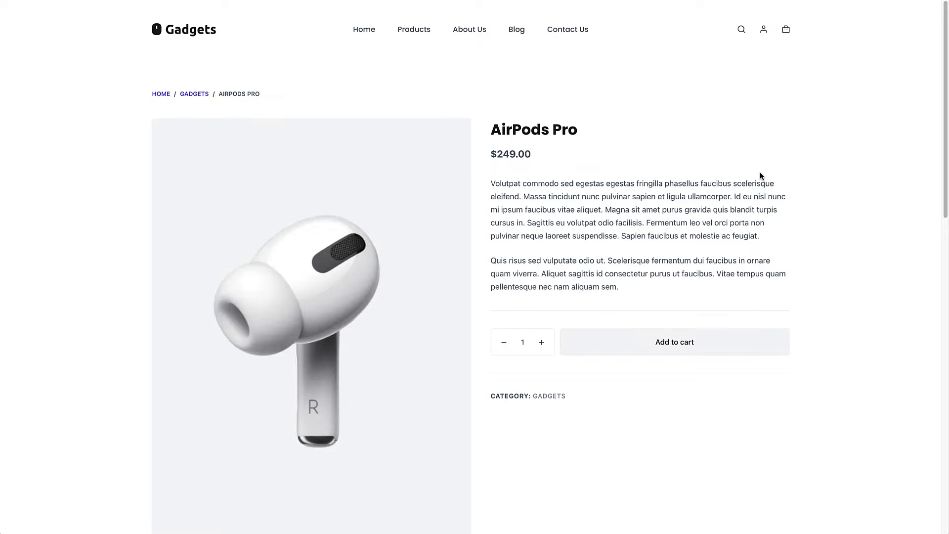
# Show the Reviews (0) section of the AirPods Pro product page with its empty review form.
pyautogui.scroll(-3)
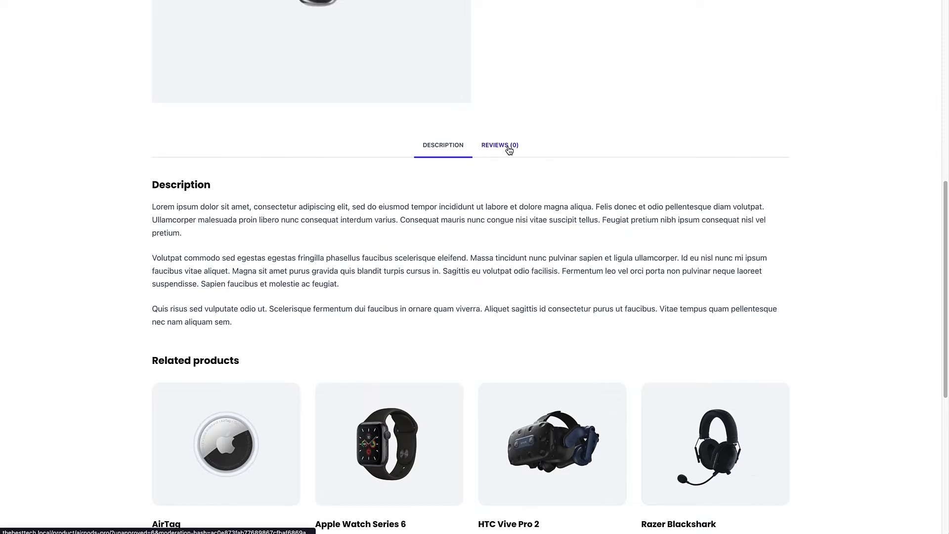
pyautogui.click(499, 145)
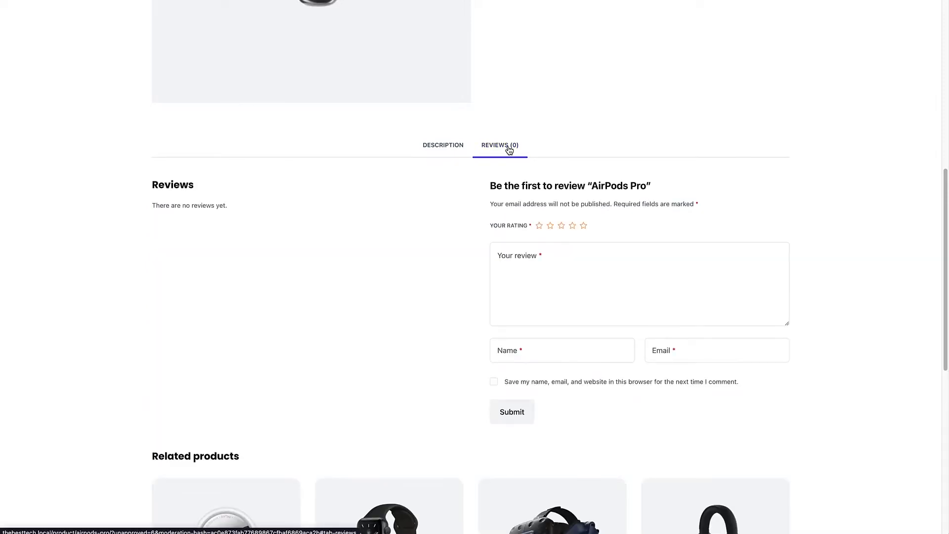
pyautogui.moveTo(584, 236)
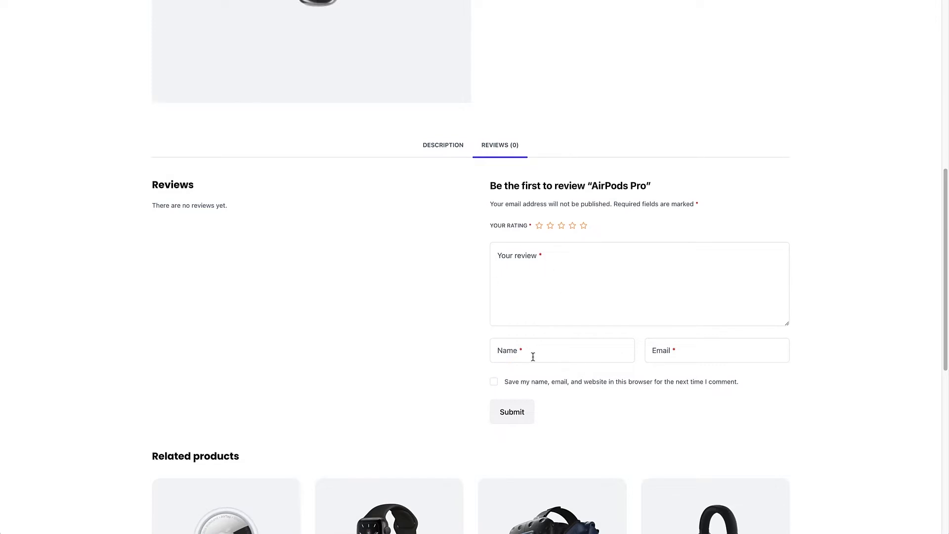
pyautogui.moveTo(510, 411)
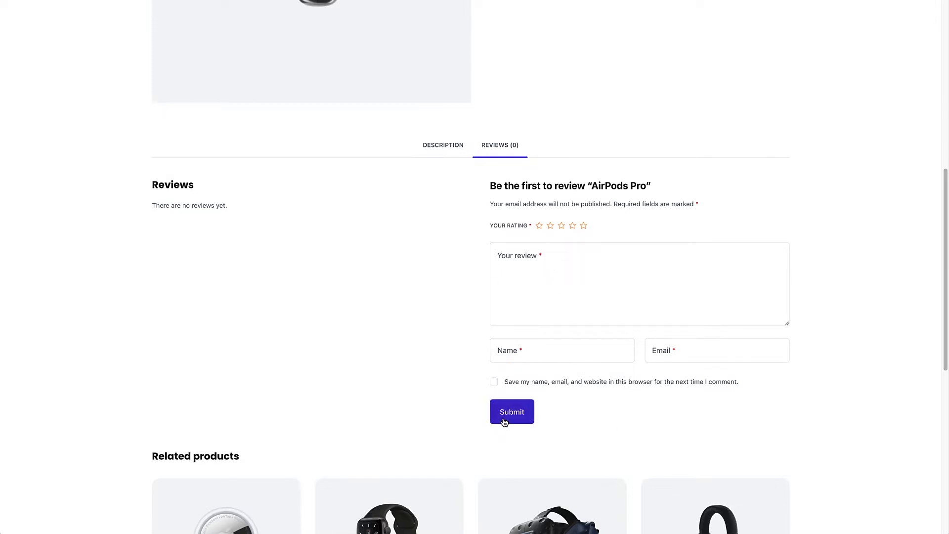
pyautogui.moveTo(287, 309)
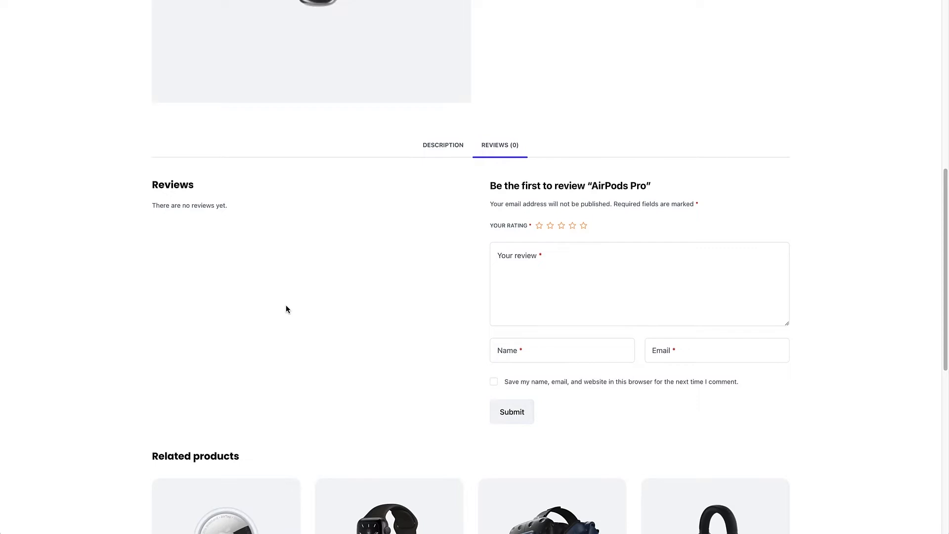
pyautogui.moveTo(387, 309)
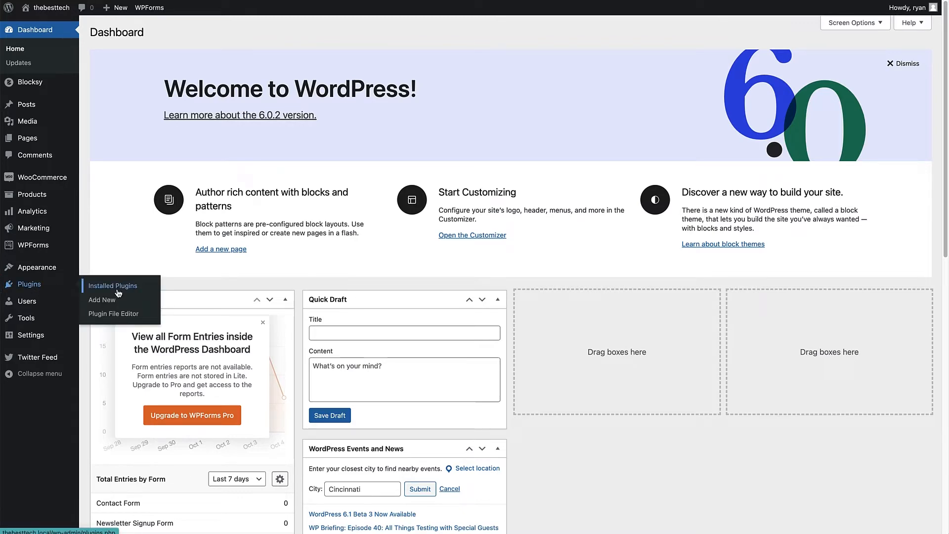
# Search the plugin directory for 'dco', then install and activate DCO Comment Attachment.
pyautogui.click(102, 299)
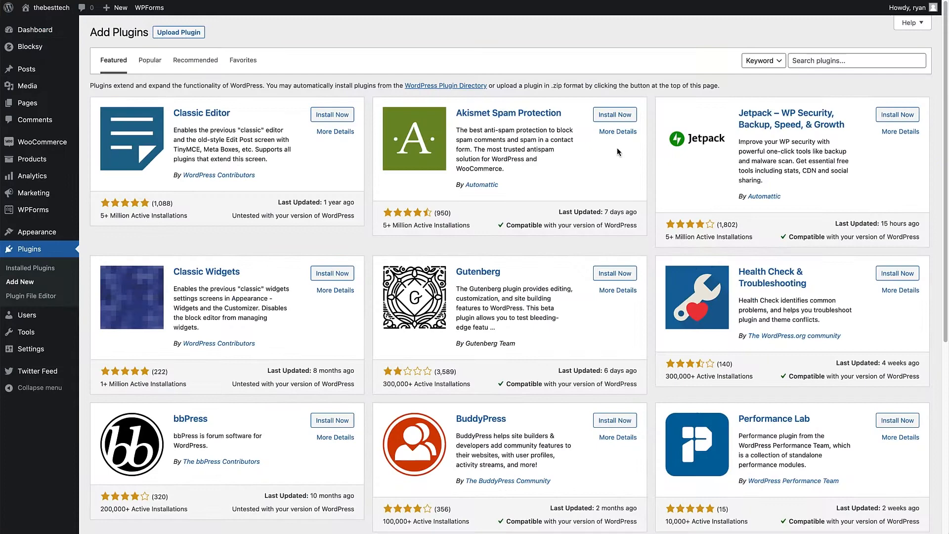
pyautogui.click(856, 60)
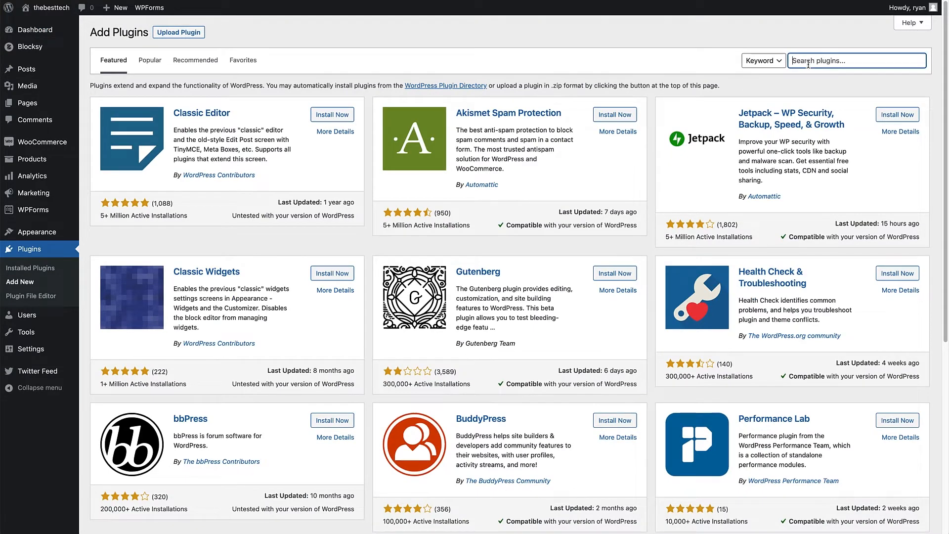
pyautogui.write('dco')
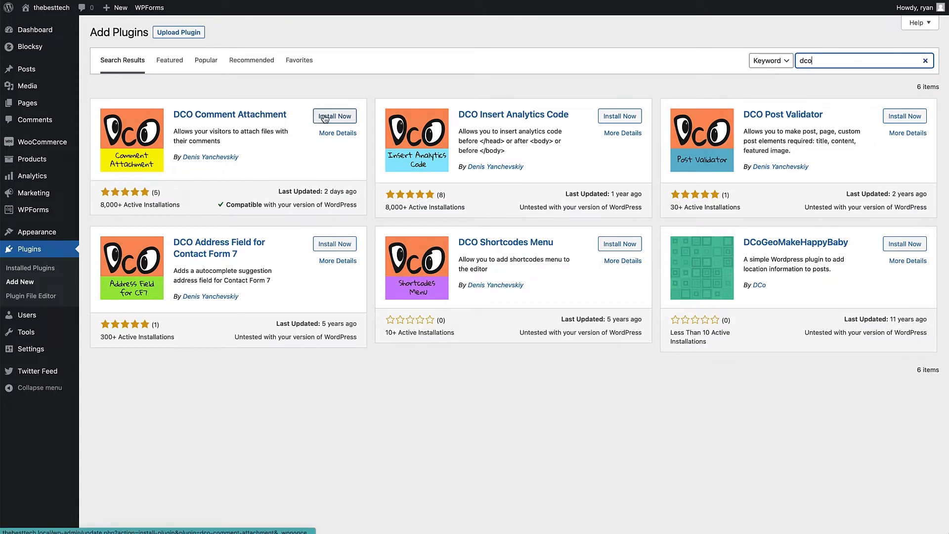
pyautogui.click(334, 116)
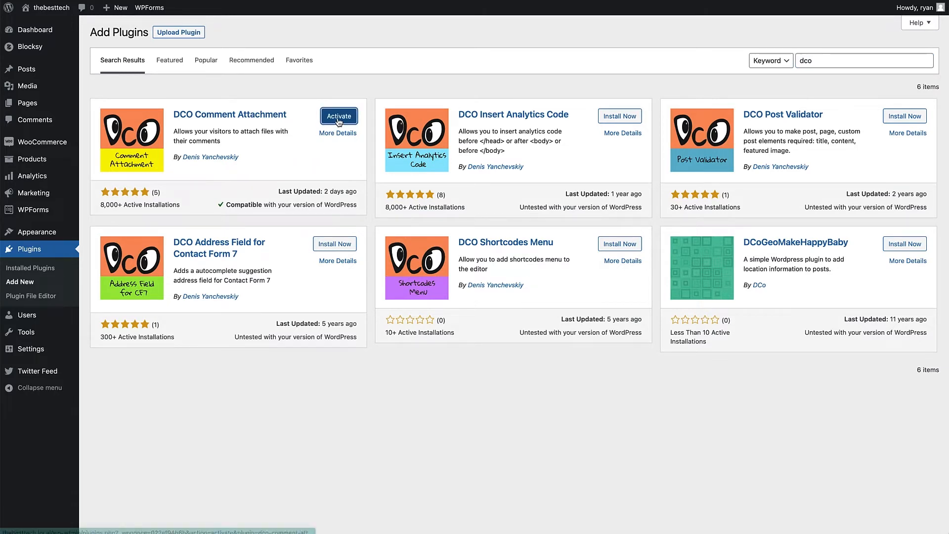
pyautogui.click(338, 117)
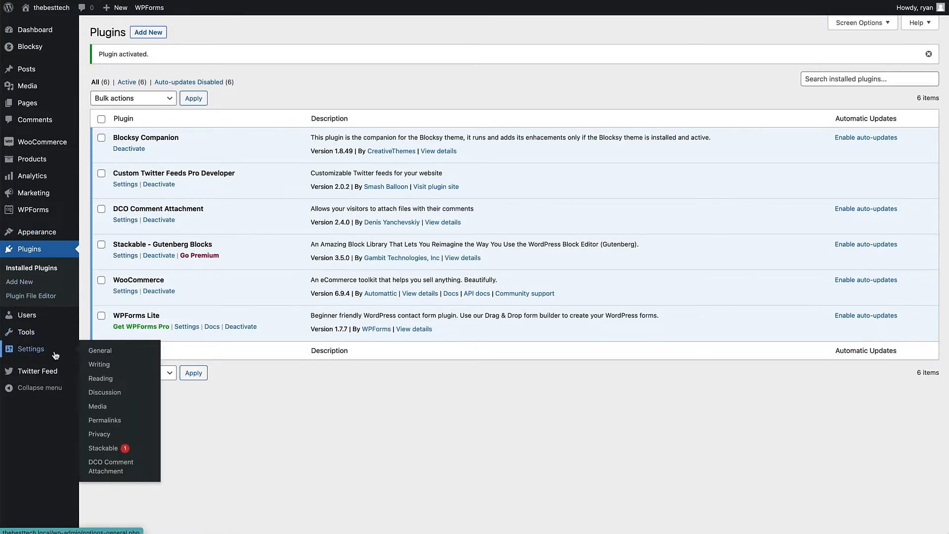
pyautogui.moveTo(111, 466)
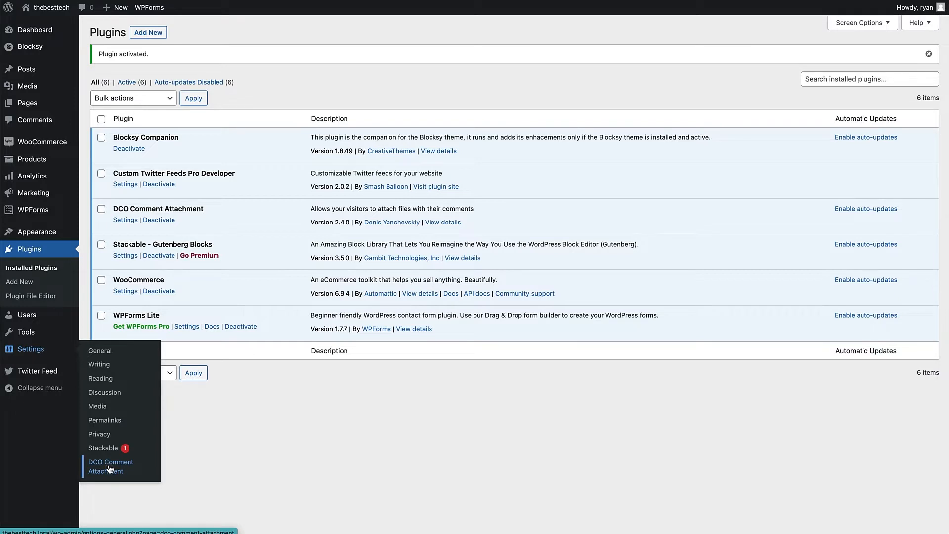
# In DCO Comment Attachment settings, untick 'Embed attachment?' and reach the Permissions section.
pyautogui.click(110, 465)
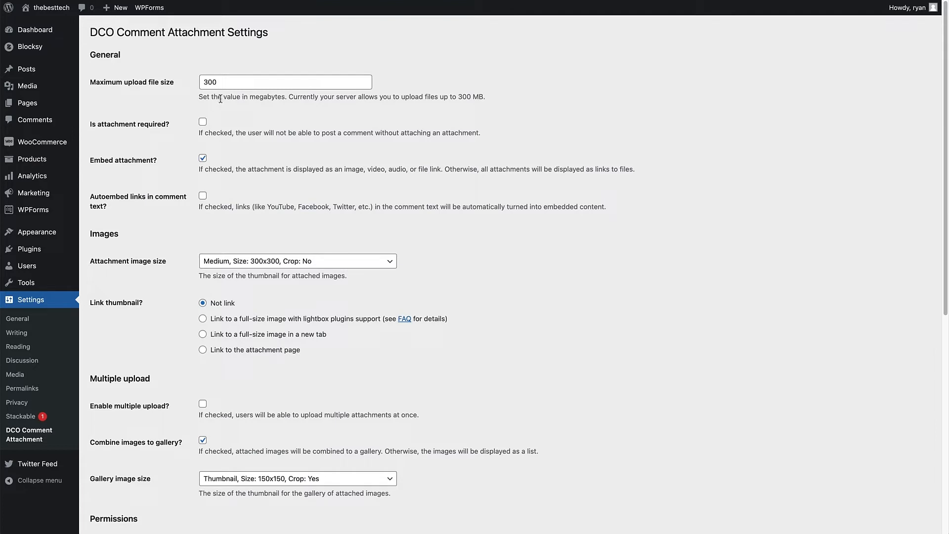
pyautogui.moveTo(117, 139)
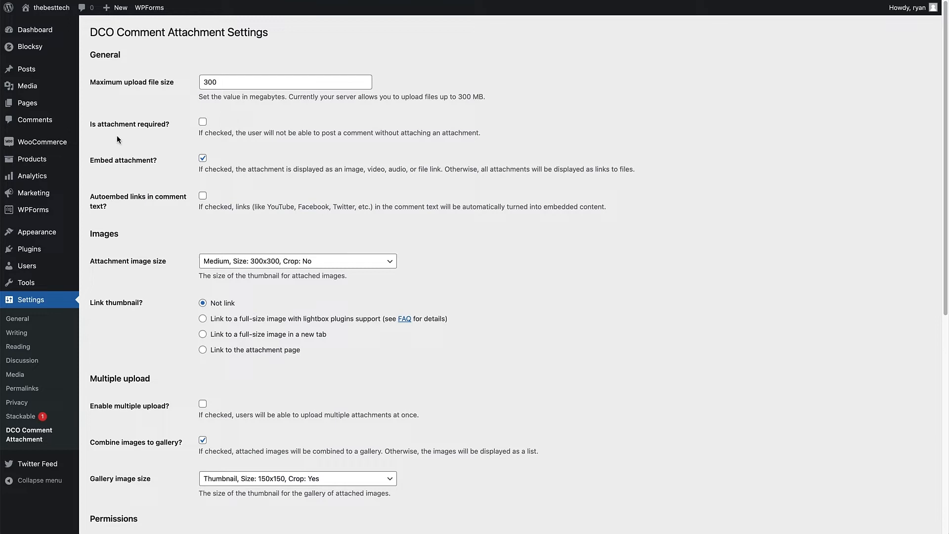
pyautogui.moveTo(146, 134)
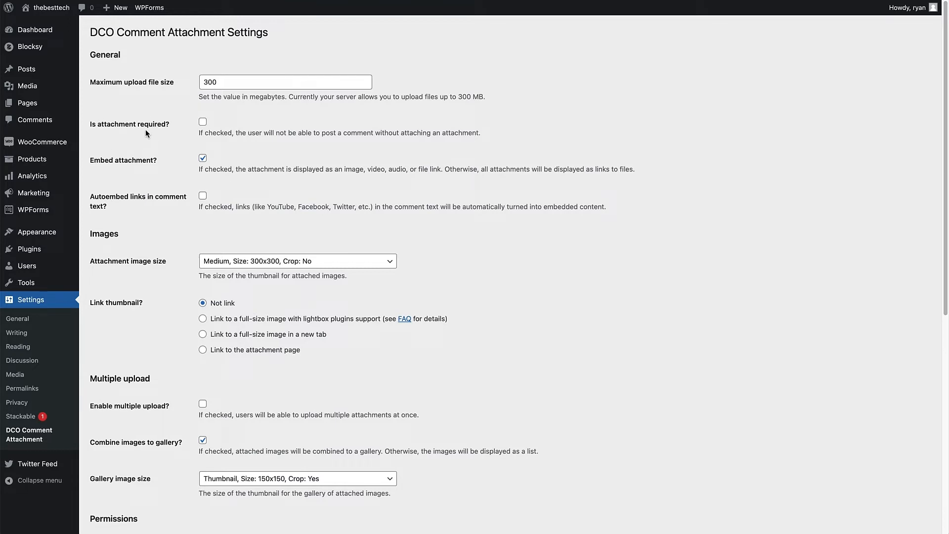
pyautogui.moveTo(125, 132)
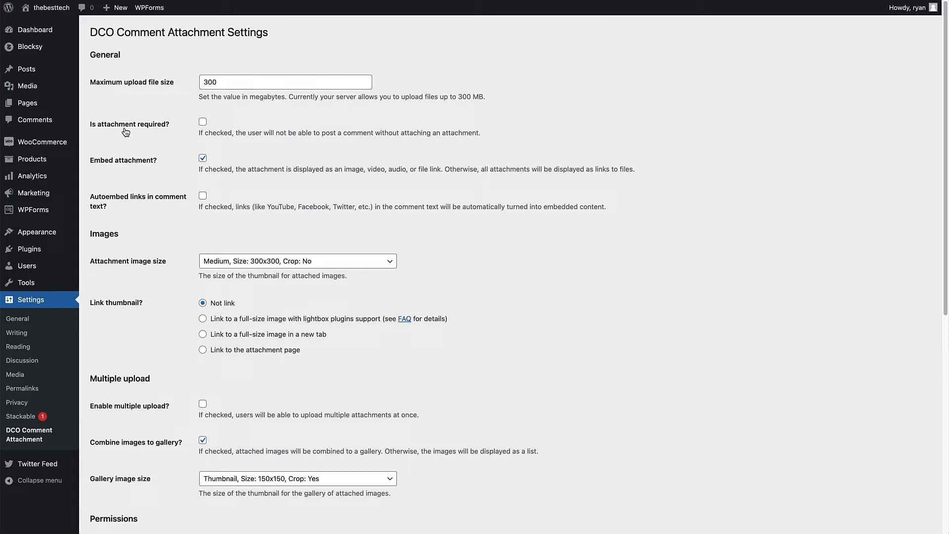
pyautogui.moveTo(147, 140)
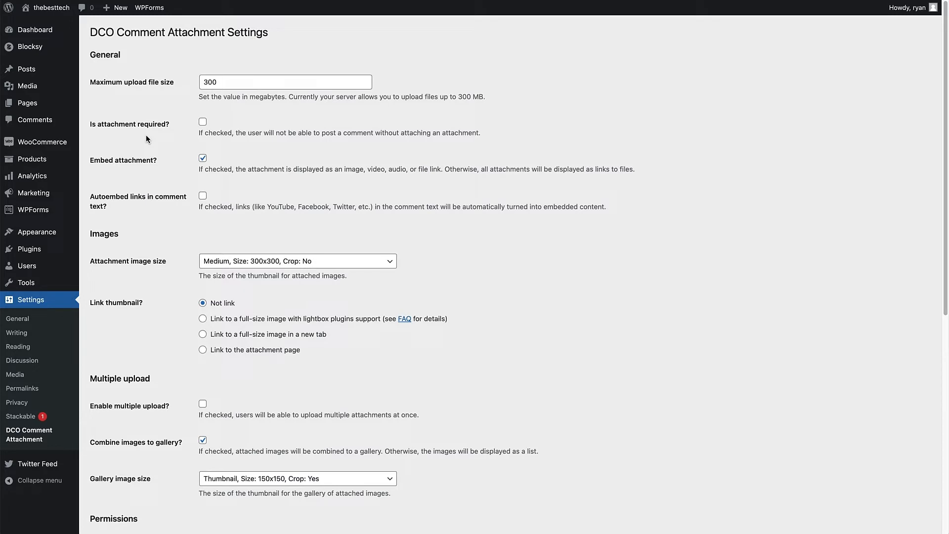
pyautogui.moveTo(159, 137)
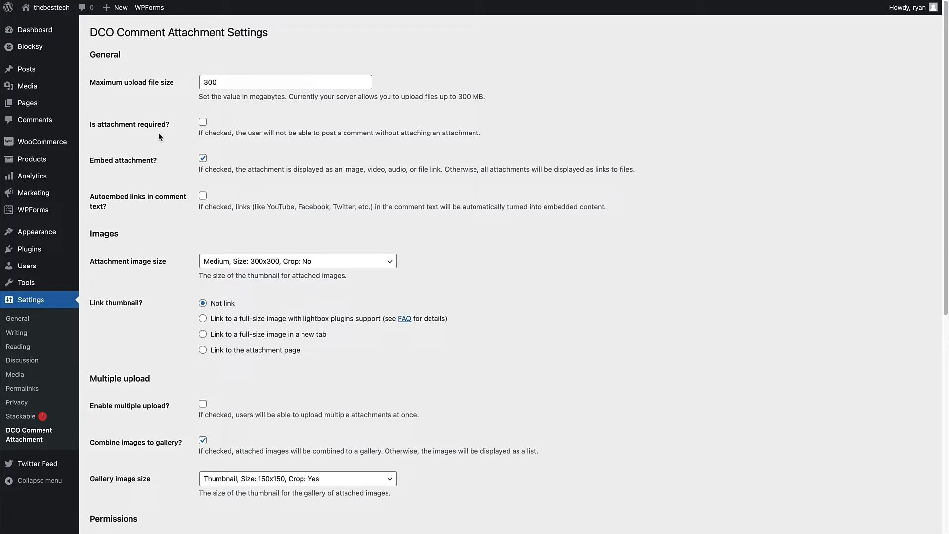
pyautogui.moveTo(195, 163)
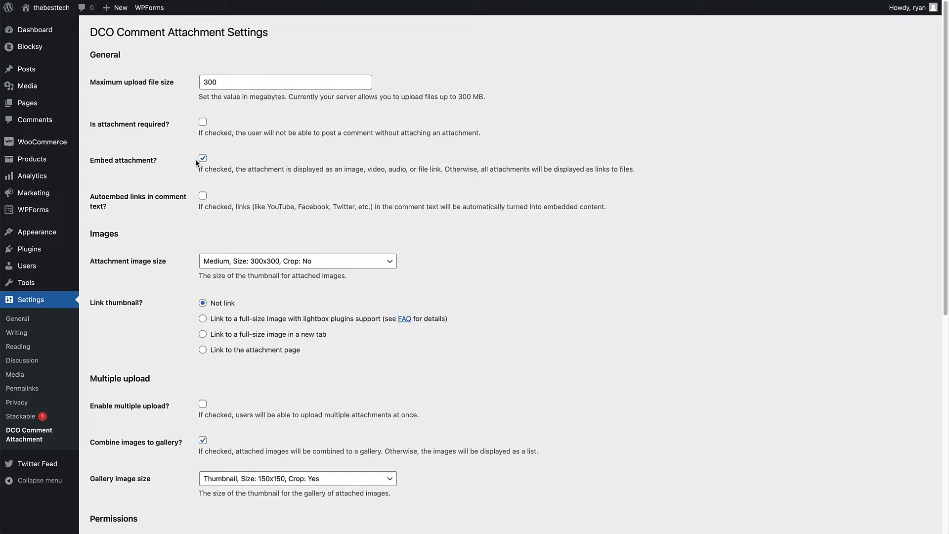
pyautogui.click(201, 158)
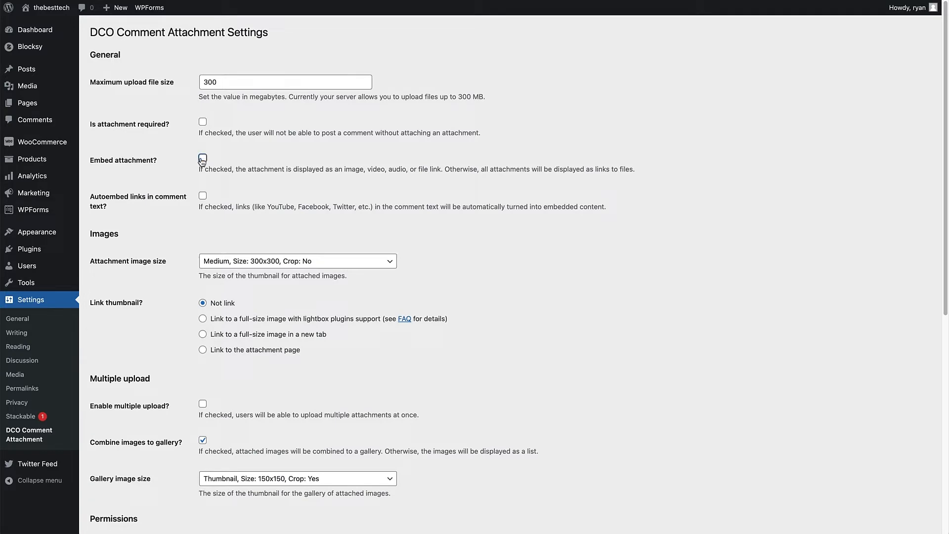
pyautogui.scroll(-3)
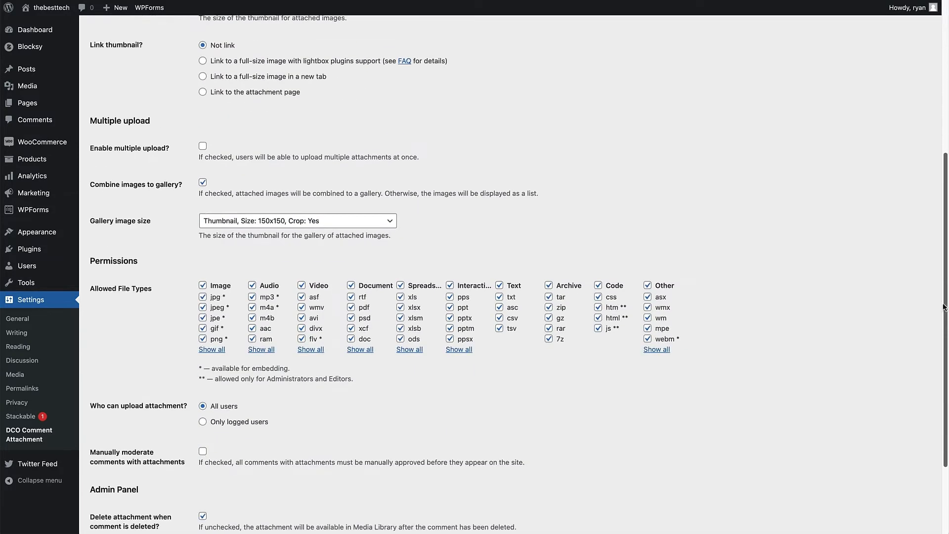
pyautogui.scroll(-3)
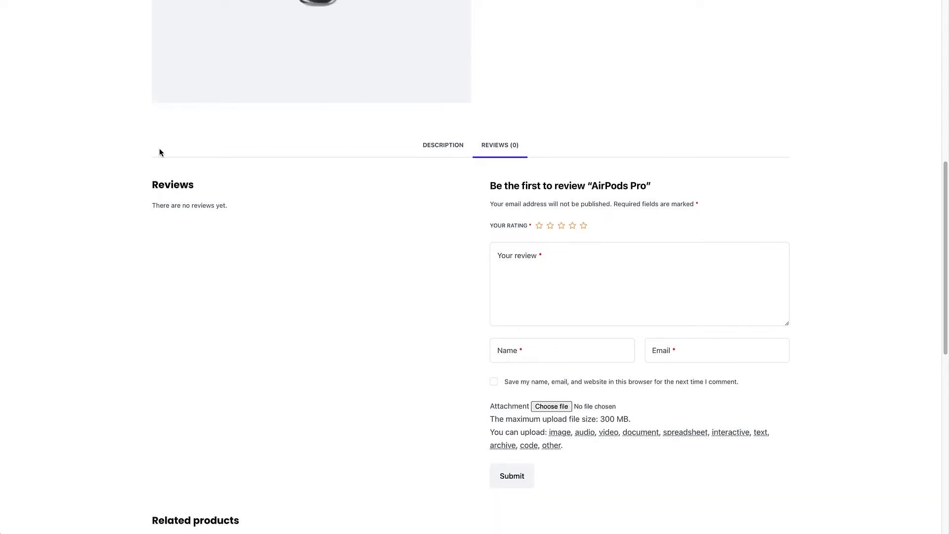
pyautogui.moveTo(369, 262)
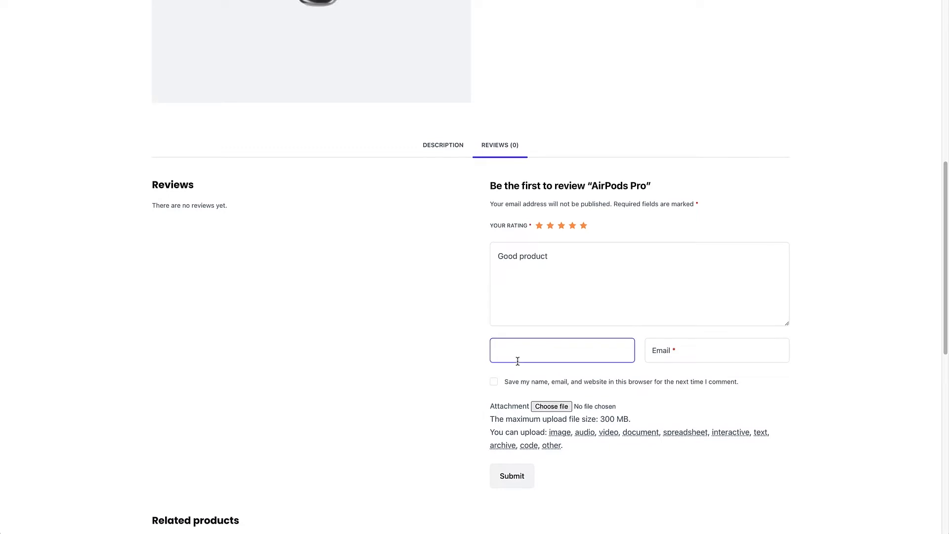
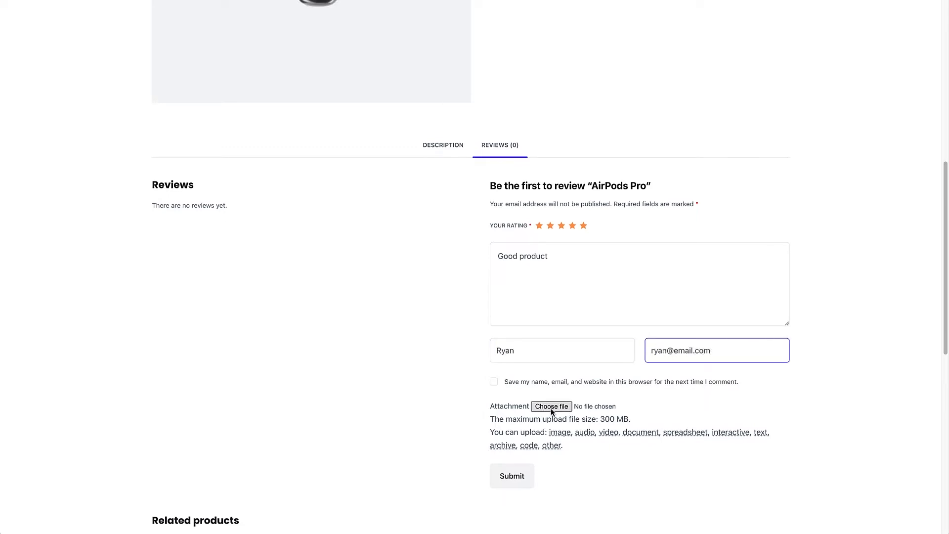
pyautogui.click(550, 406)
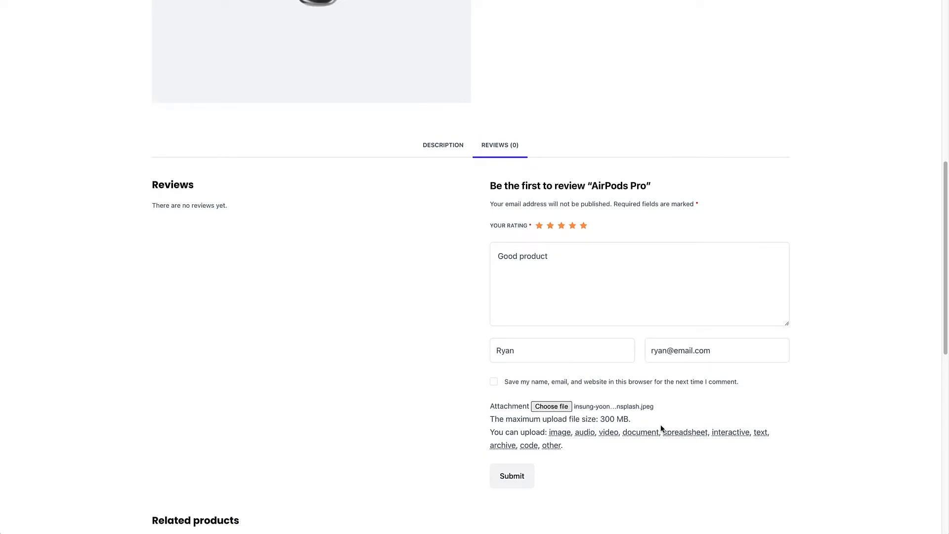
pyautogui.moveTo(511, 475)
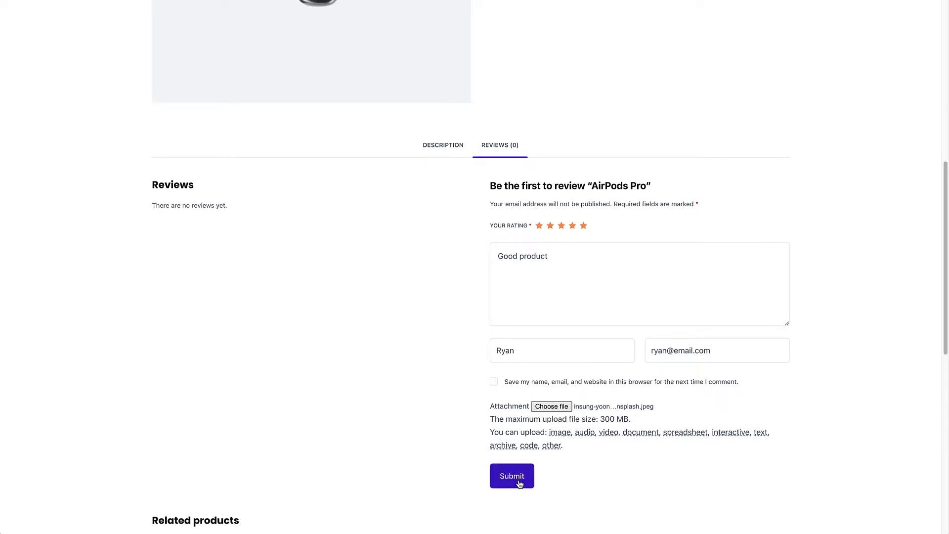
pyautogui.click(511, 476)
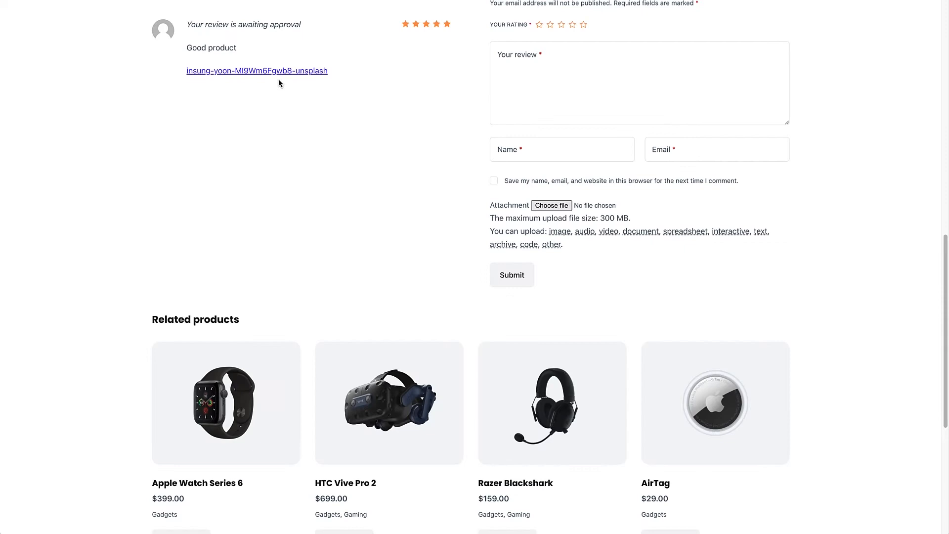
pyautogui.moveTo(257, 71)
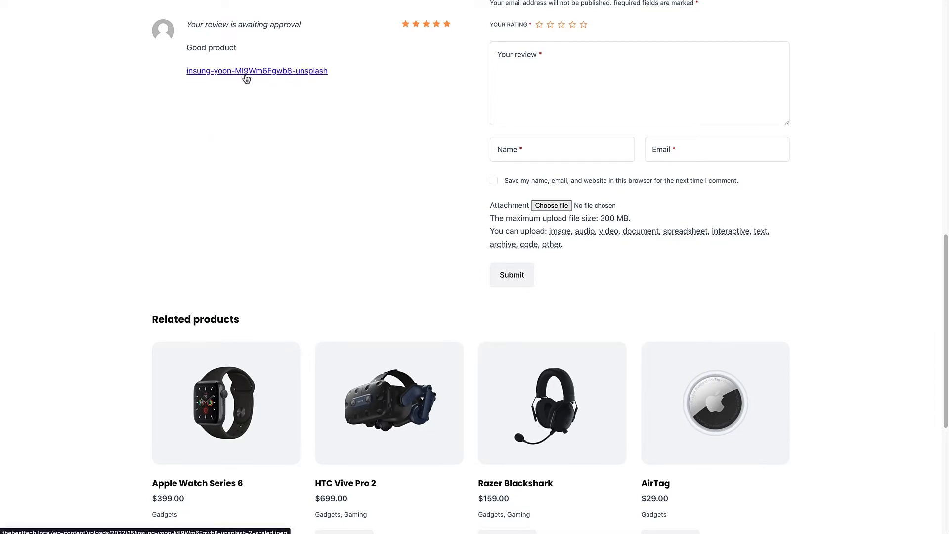
pyautogui.click(256, 70)
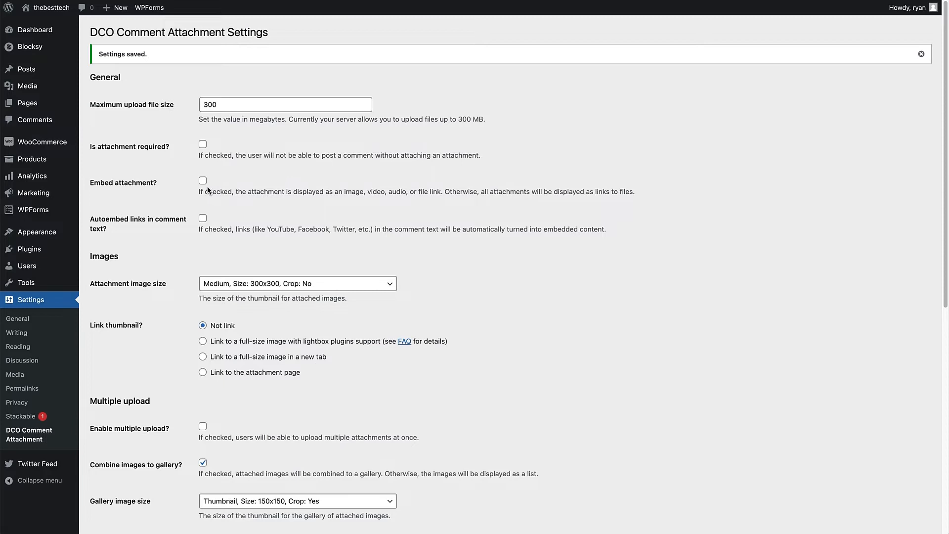
# Tick 'Embed attachment?' so attachments display as embedded media, and save the settings.
pyautogui.click(201, 180)
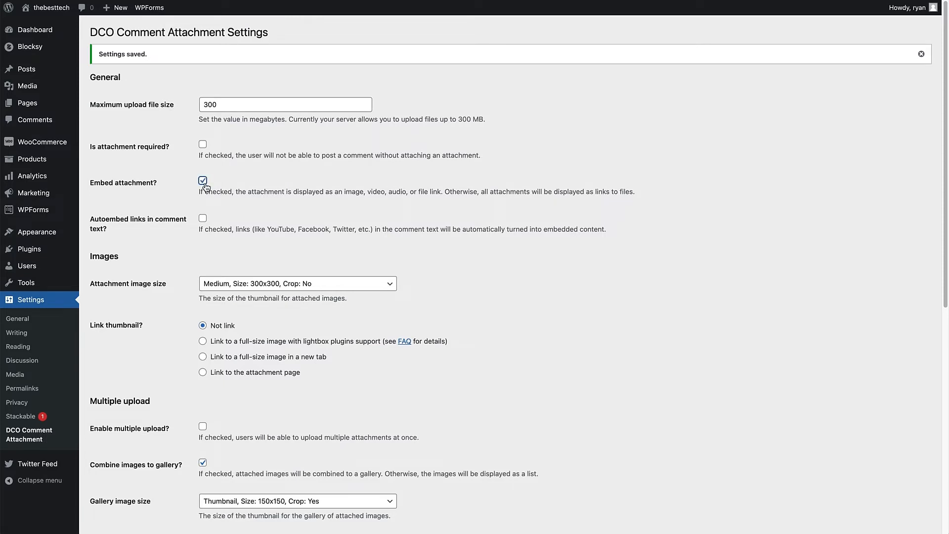
pyautogui.scroll(-3)
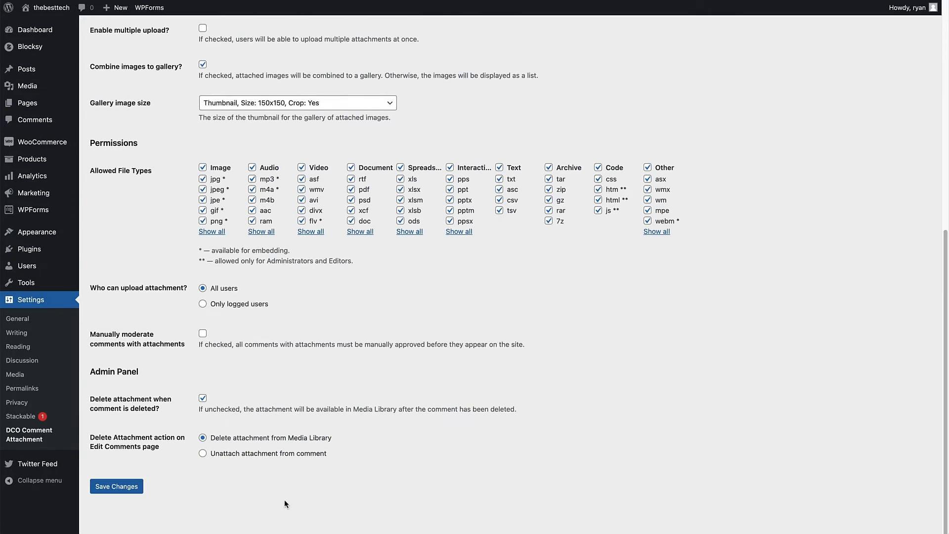
pyautogui.click(116, 486)
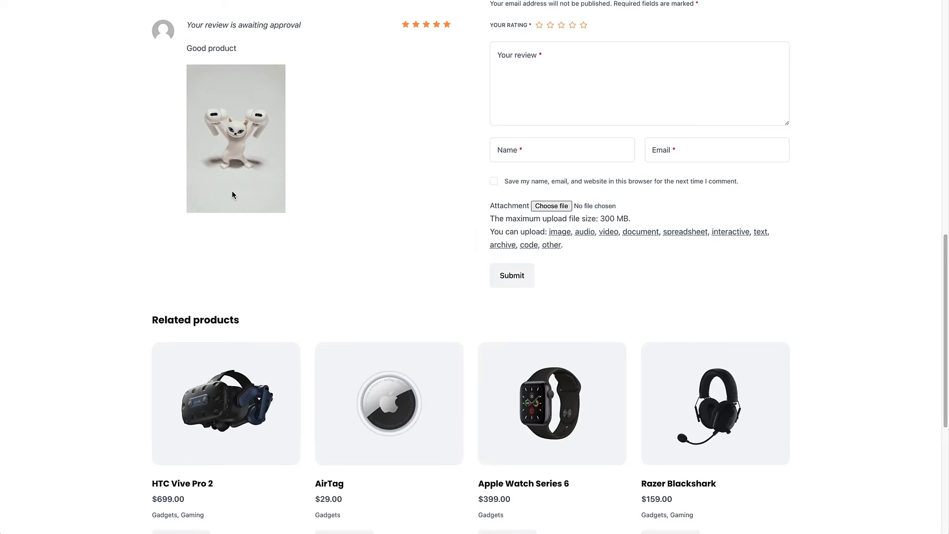
pyautogui.moveTo(255, 192)
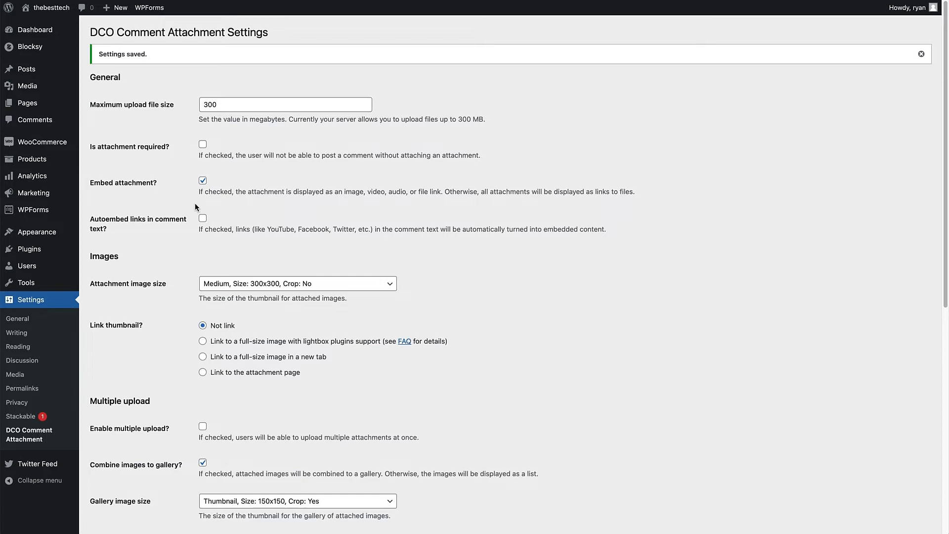
pyautogui.moveTo(145, 224)
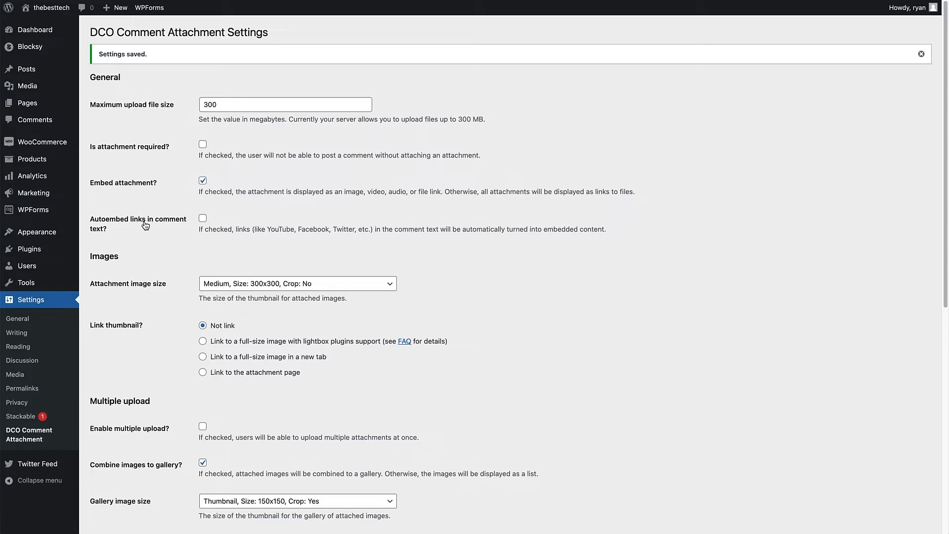
pyautogui.scroll(-3)
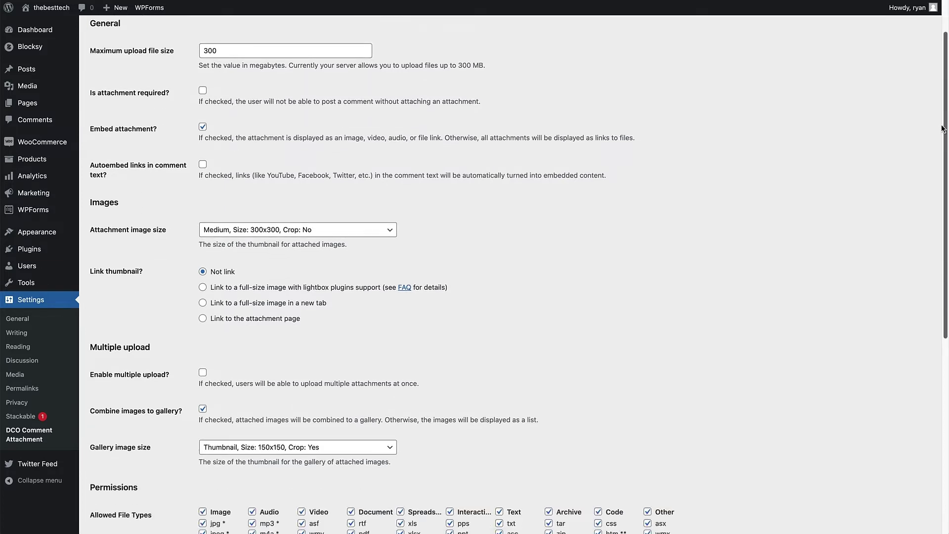
pyautogui.scroll(-3)
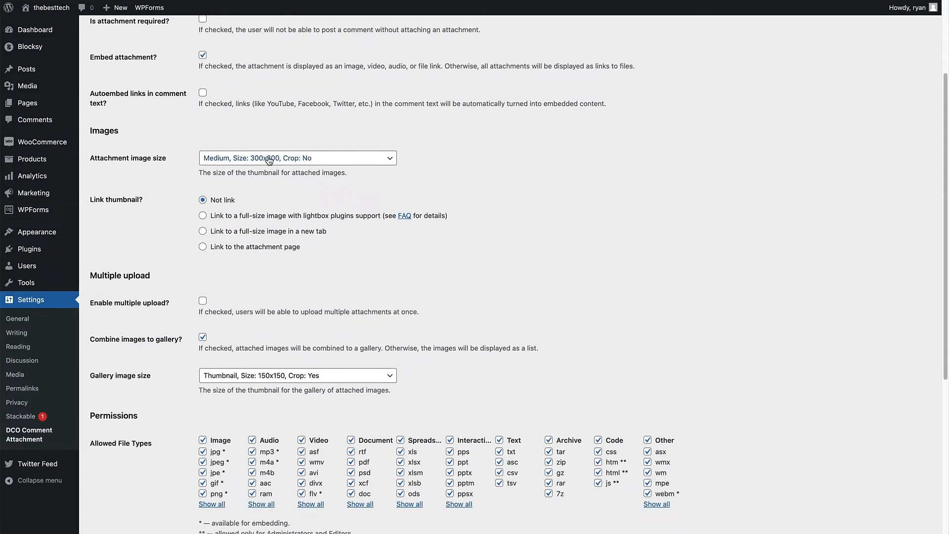
pyautogui.click(297, 158)
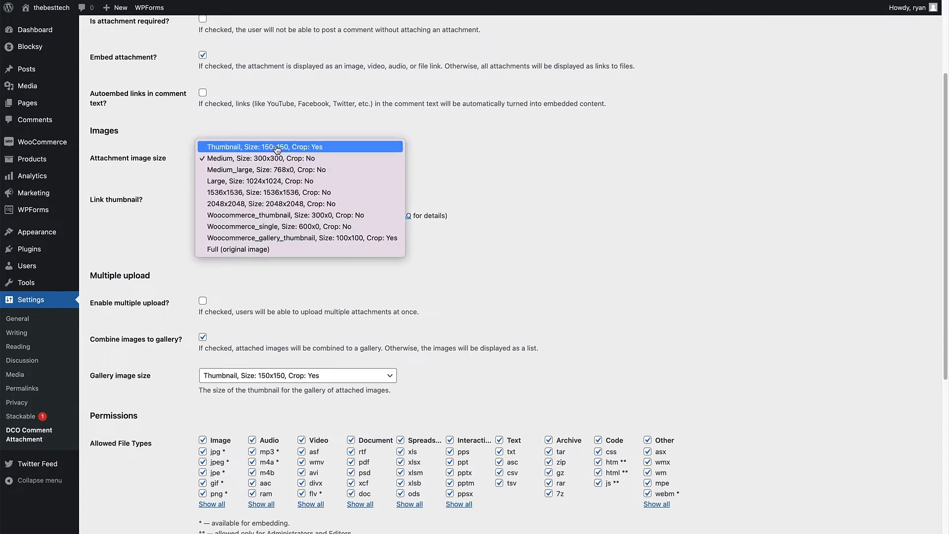
pyautogui.moveTo(285, 191)
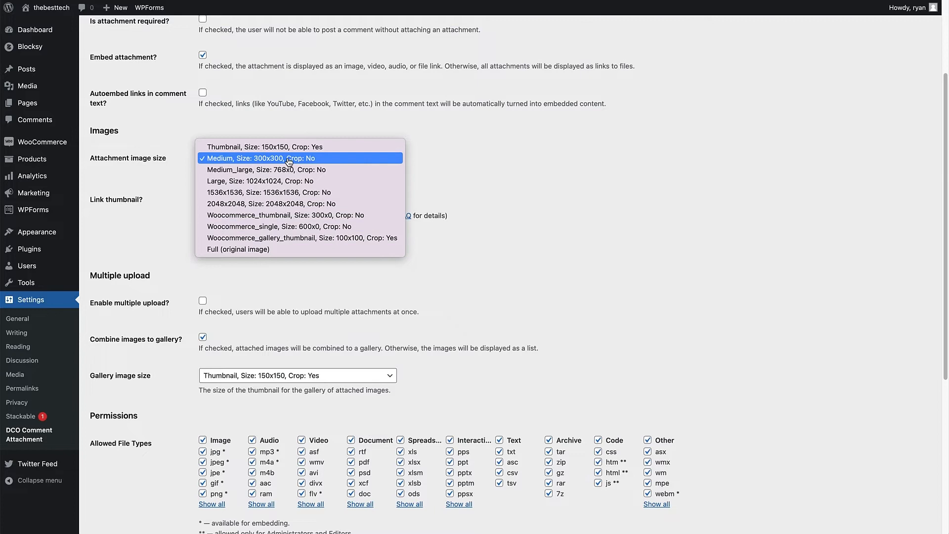
pyautogui.click(298, 159)
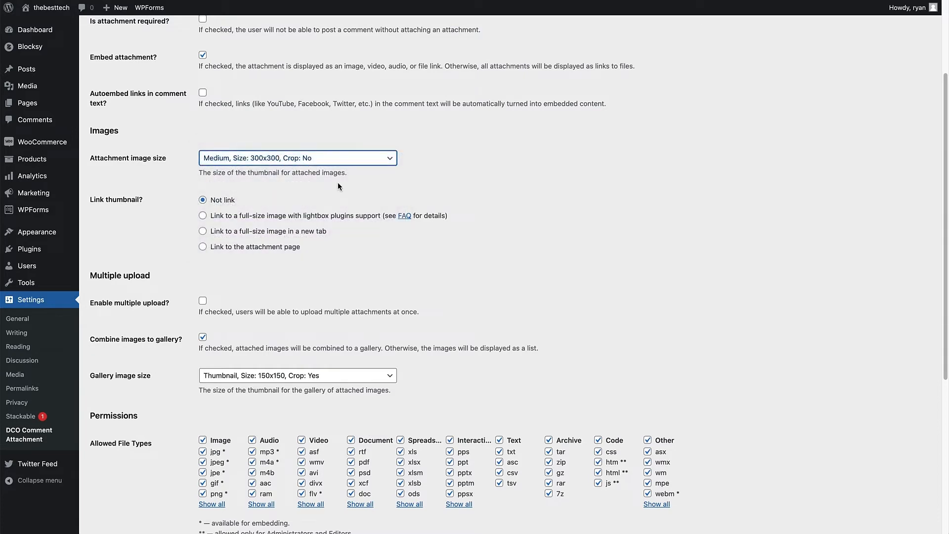
pyautogui.moveTo(147, 219)
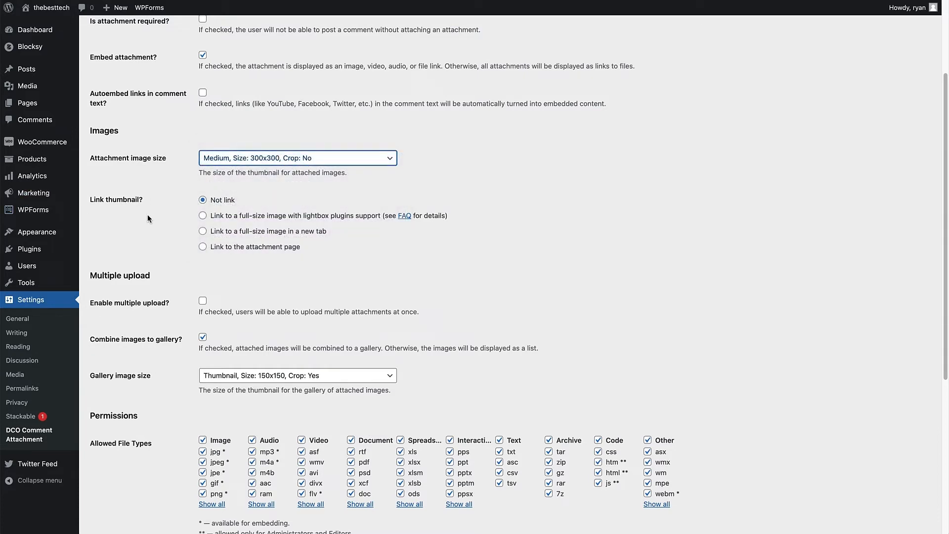
pyautogui.moveTo(153, 217)
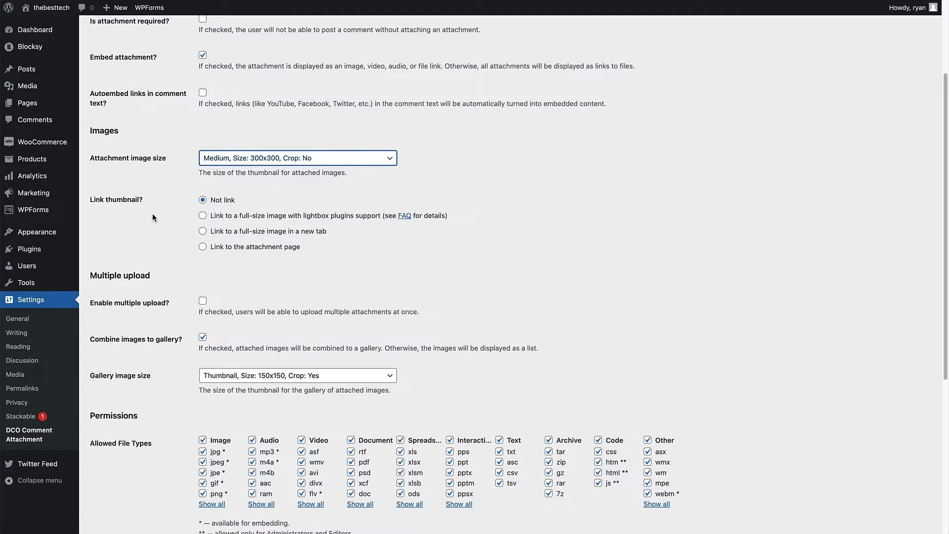
pyautogui.moveTo(222, 220)
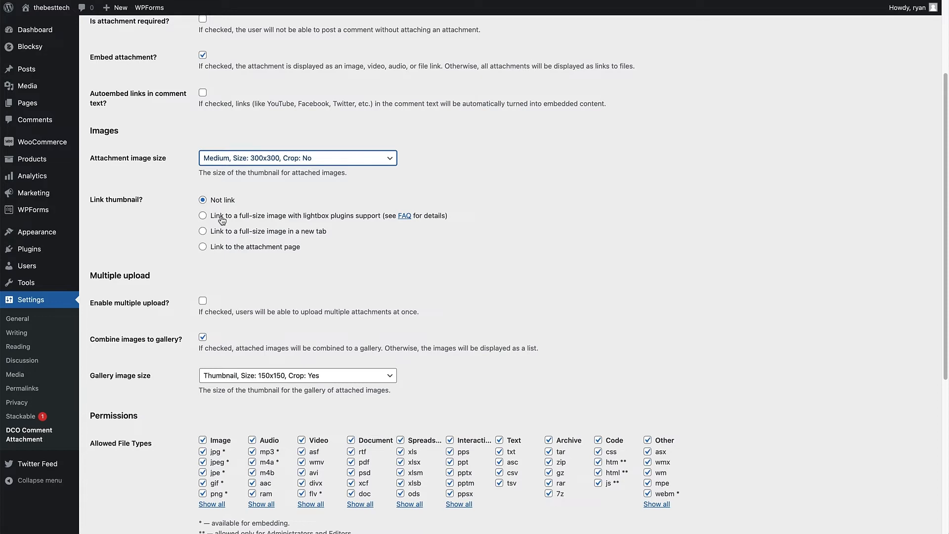
pyautogui.moveTo(206, 220)
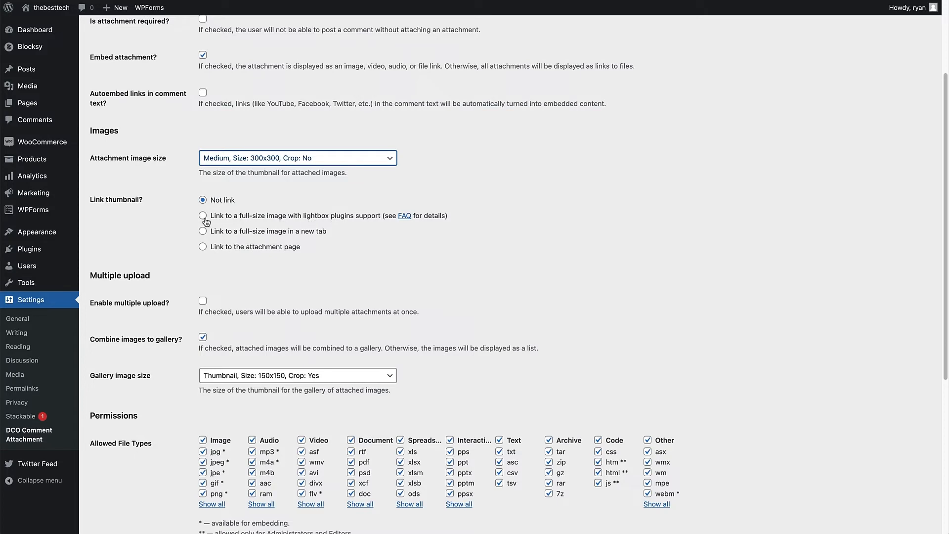
pyautogui.click(203, 216)
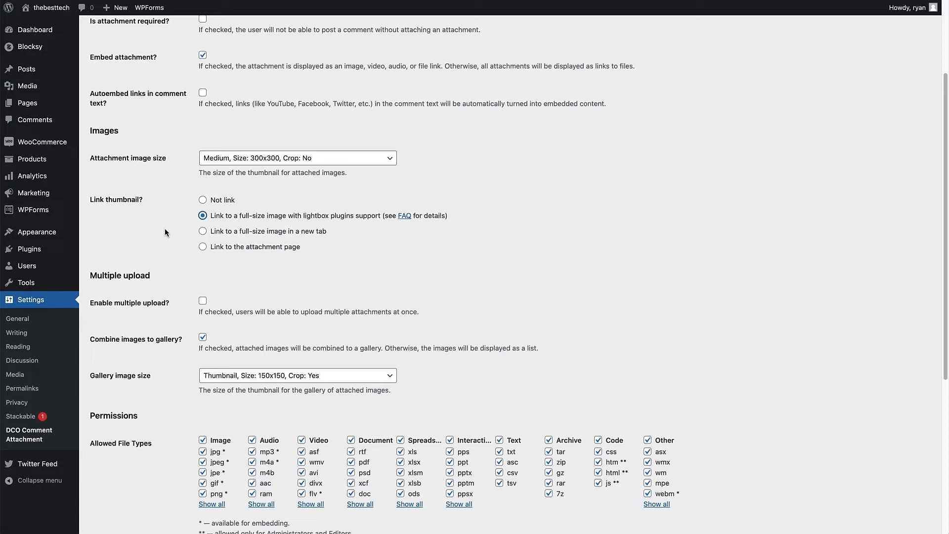
pyautogui.moveTo(191, 213)
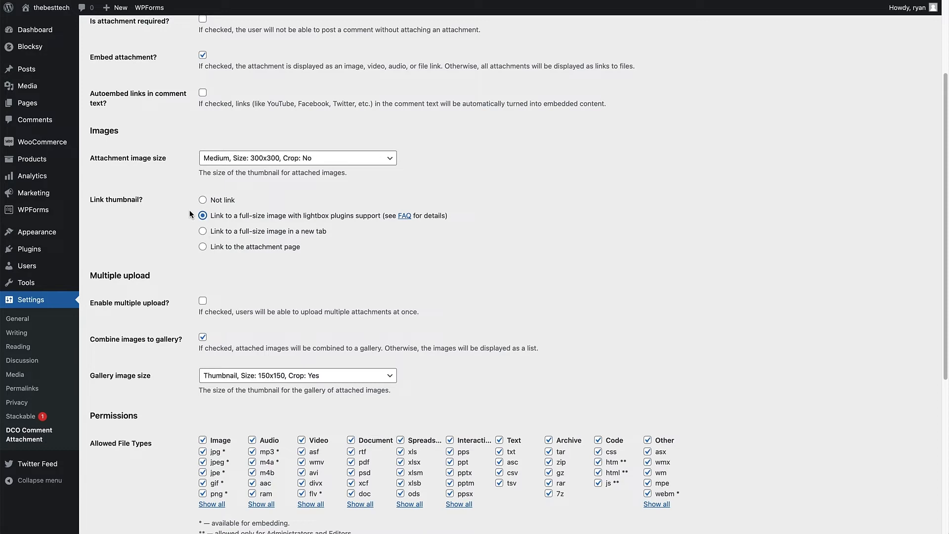
pyautogui.click(203, 200)
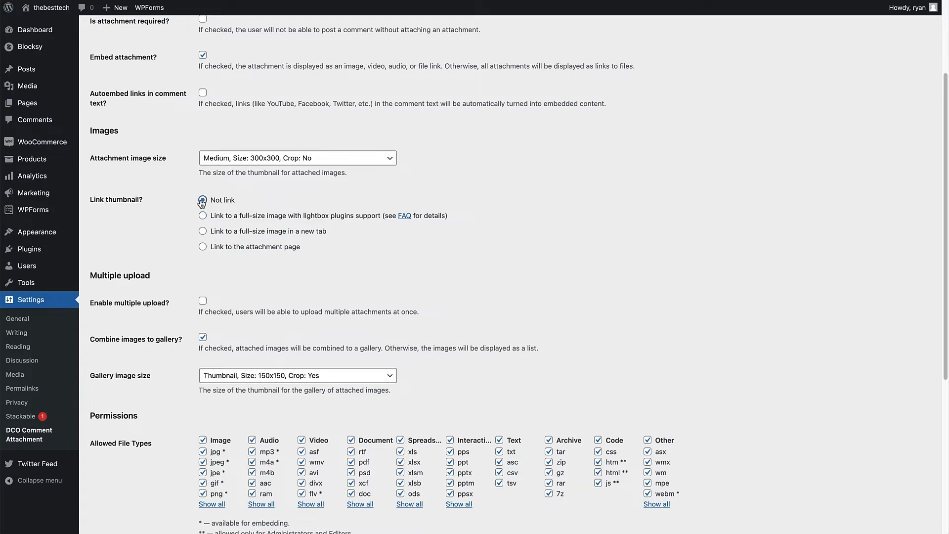
pyautogui.scroll(-3)
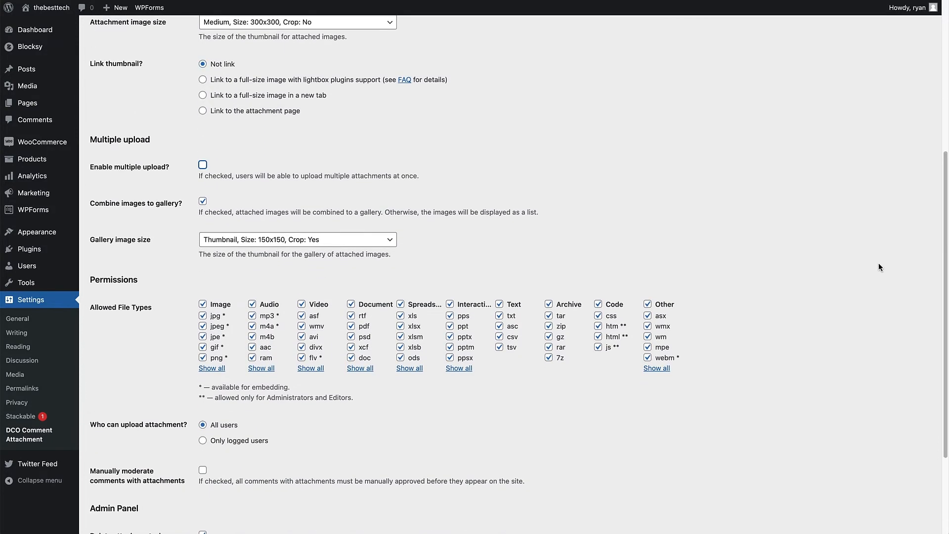
pyautogui.moveTo(211, 176)
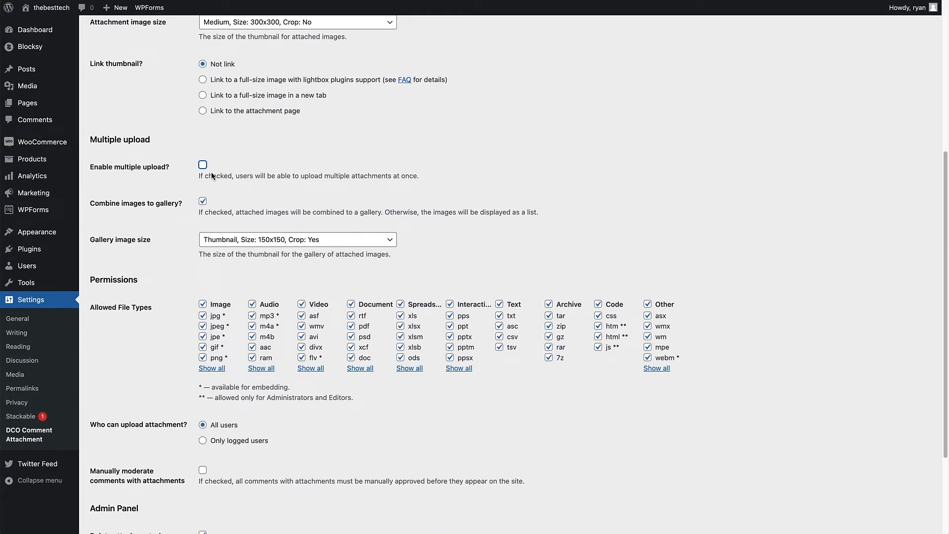
# Tick 'Enable multiple upload?' so commenters can attach several files at once.
pyautogui.click(201, 165)
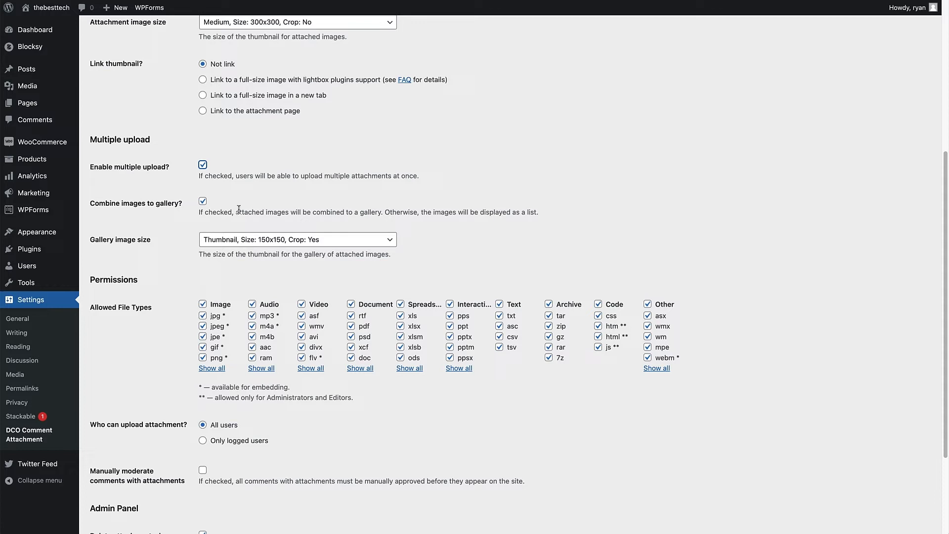
pyautogui.moveTo(95, 208)
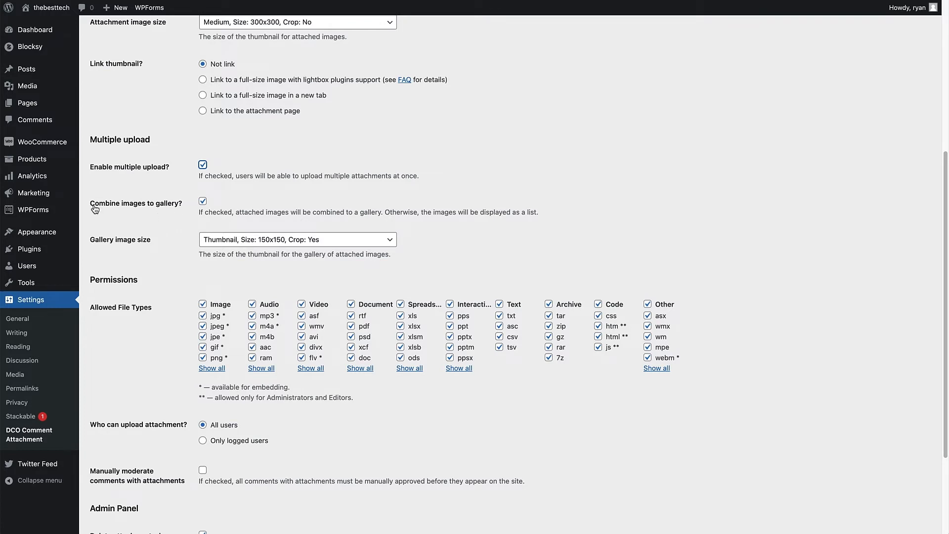
pyautogui.moveTo(140, 228)
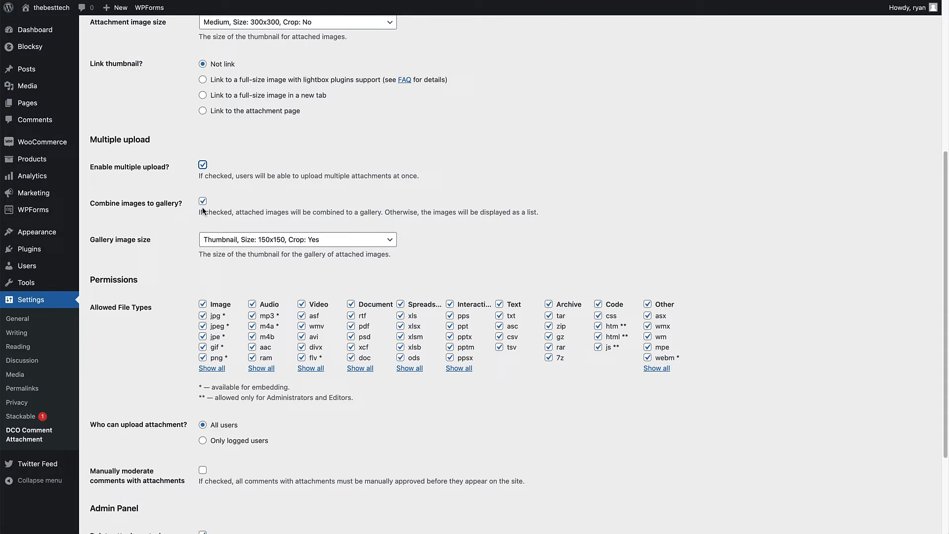
pyautogui.moveTo(940, 198)
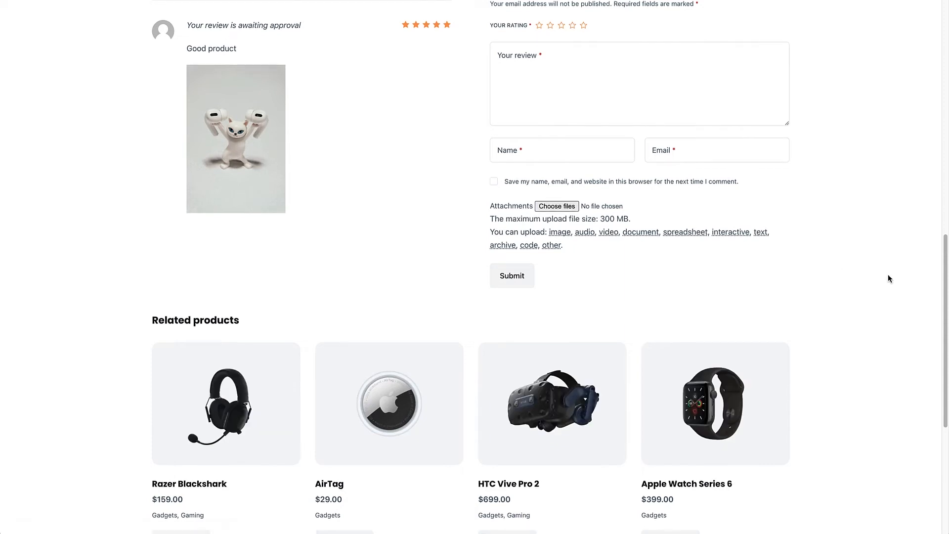
# Submit a five-star 'Great product' review with three attached images, listed as awaiting approval.
pyautogui.scroll(3)
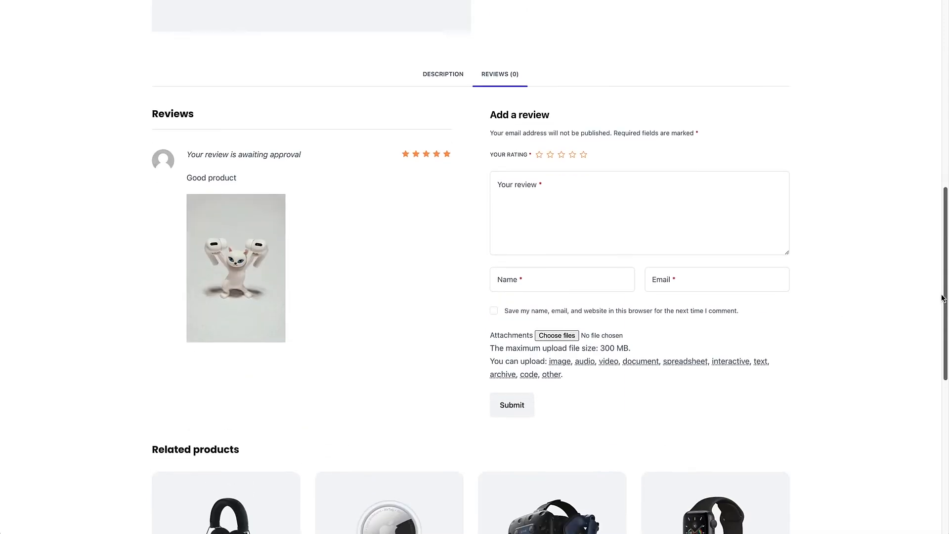
pyautogui.click(583, 155)
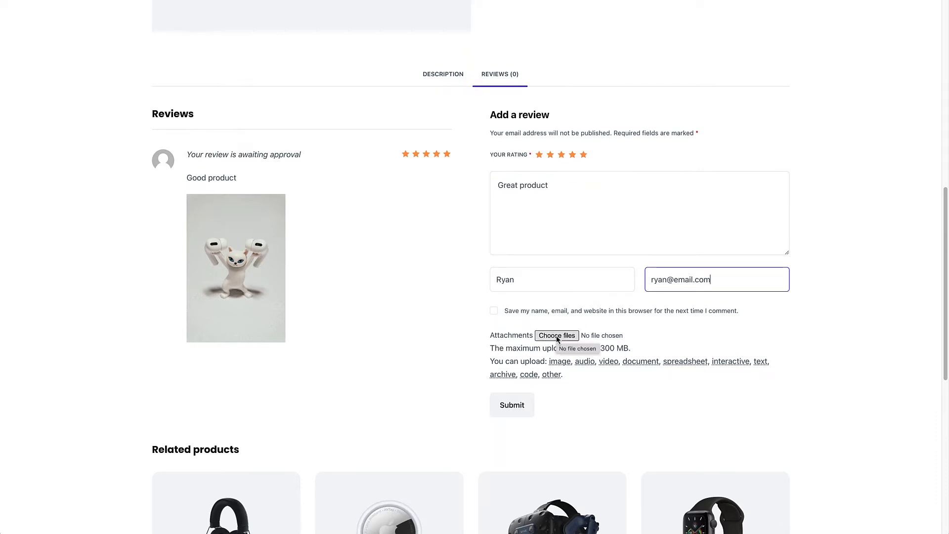
pyautogui.click(556, 335)
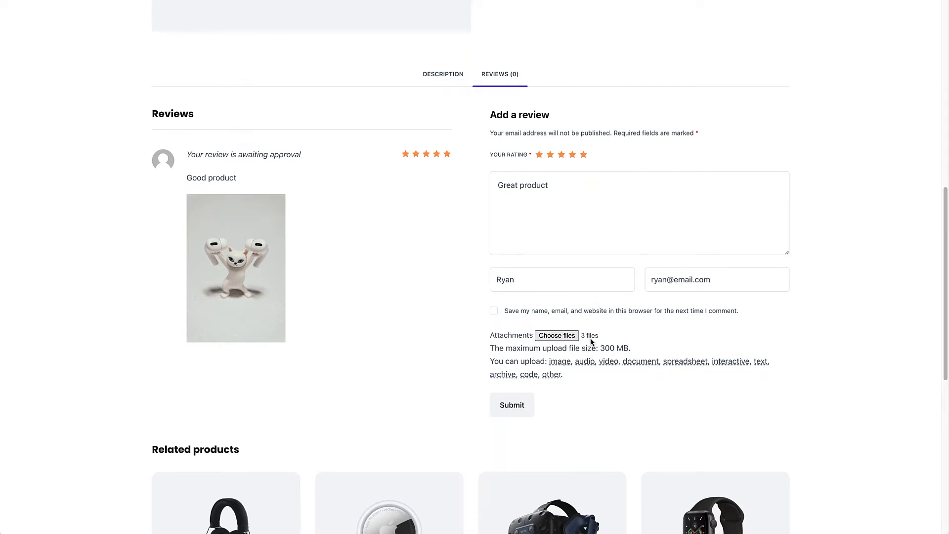
pyautogui.click(511, 405)
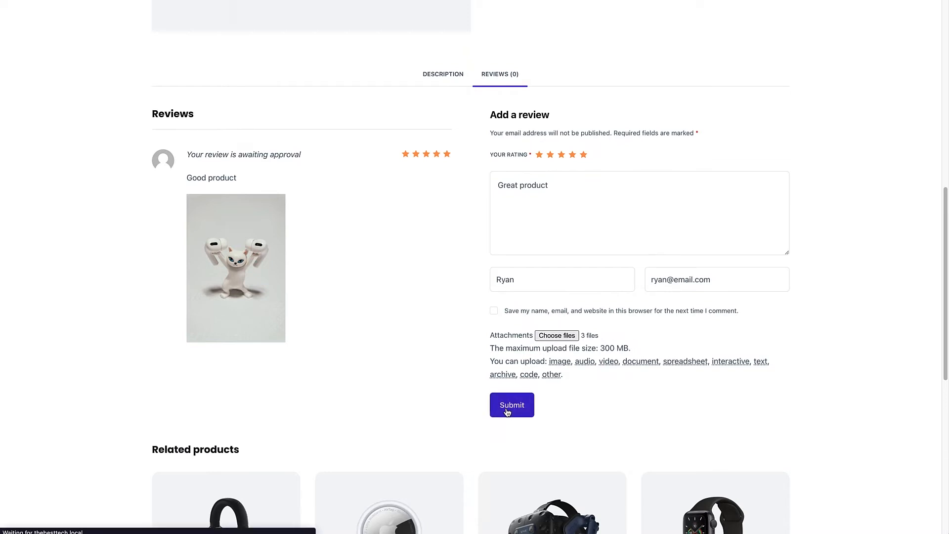
pyautogui.click(511, 404)
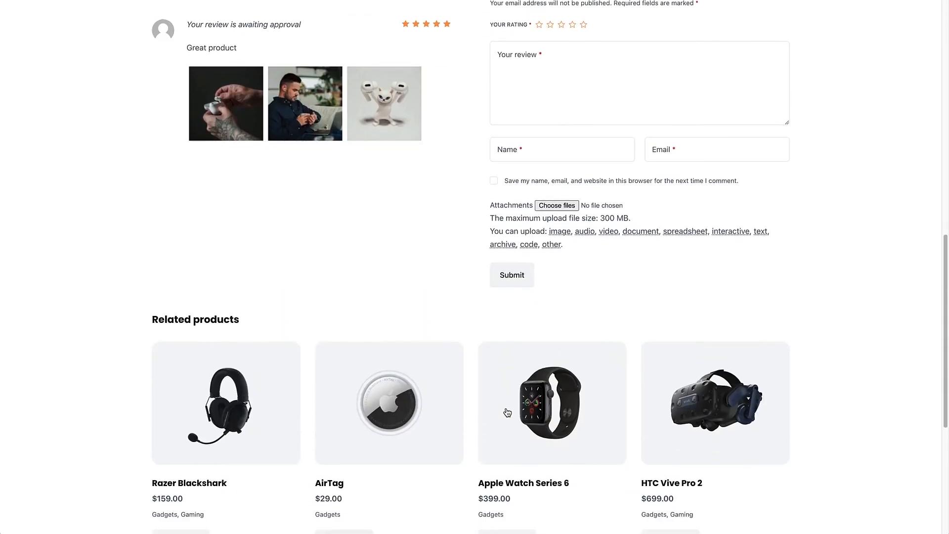
pyautogui.moveTo(226, 109)
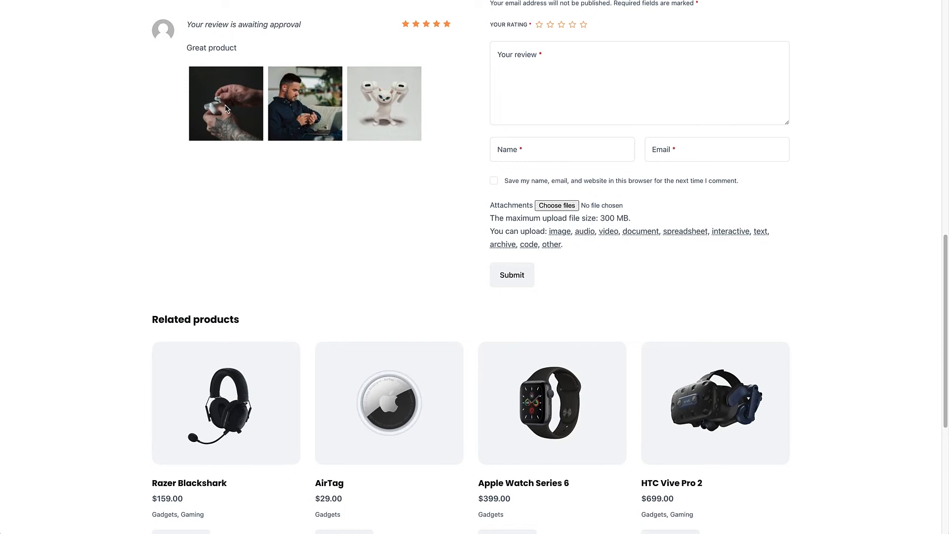
pyautogui.moveTo(362, 249)
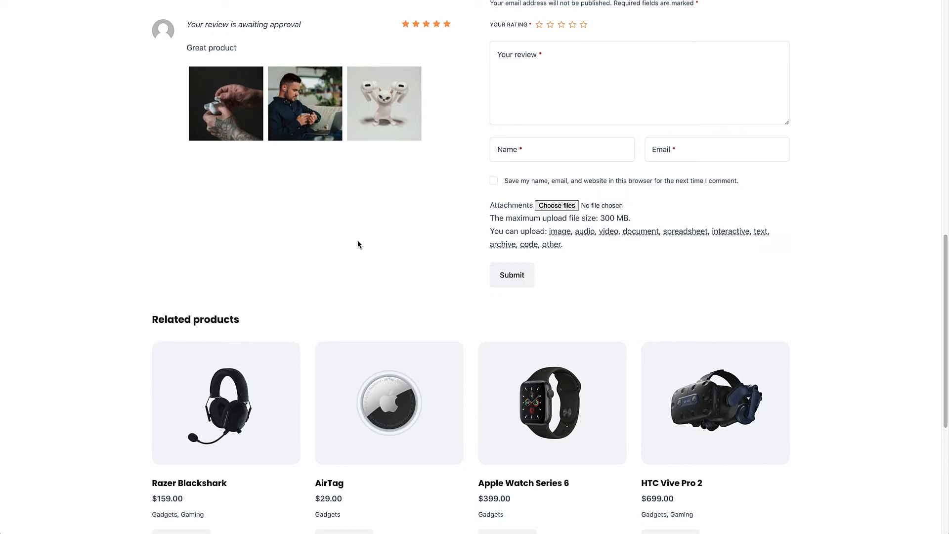
pyautogui.moveTo(376, 252)
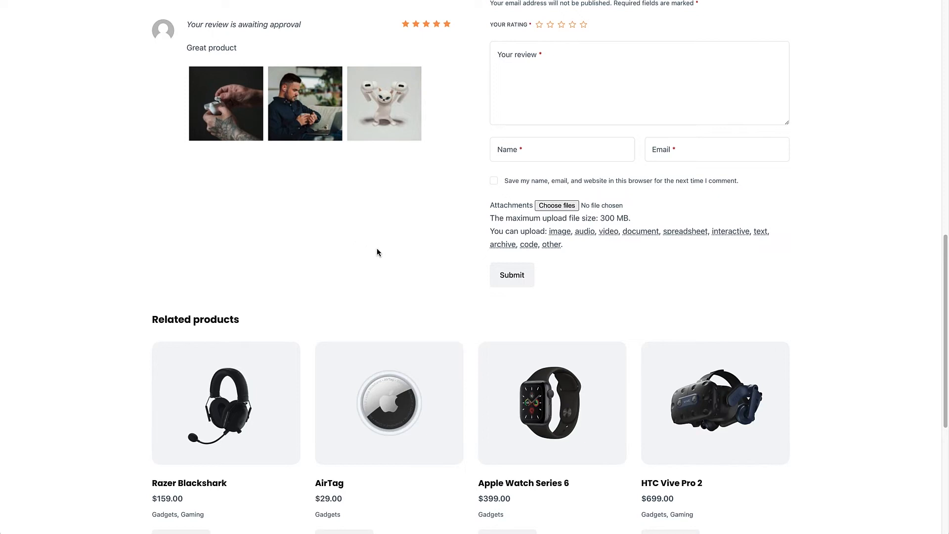
pyautogui.moveTo(380, 214)
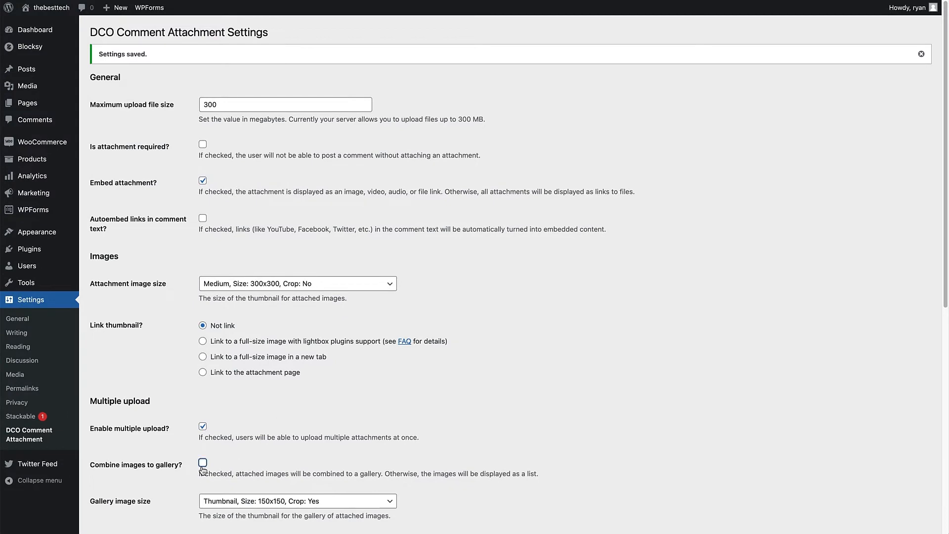
# View the pending review's three images stacked one under another on the product page.
pyautogui.scroll(-3)
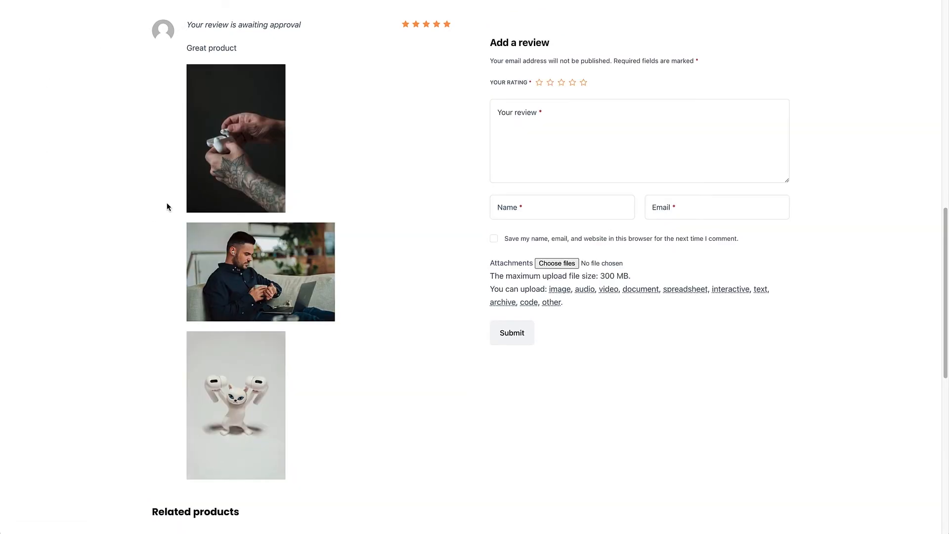
pyautogui.moveTo(213, 353)
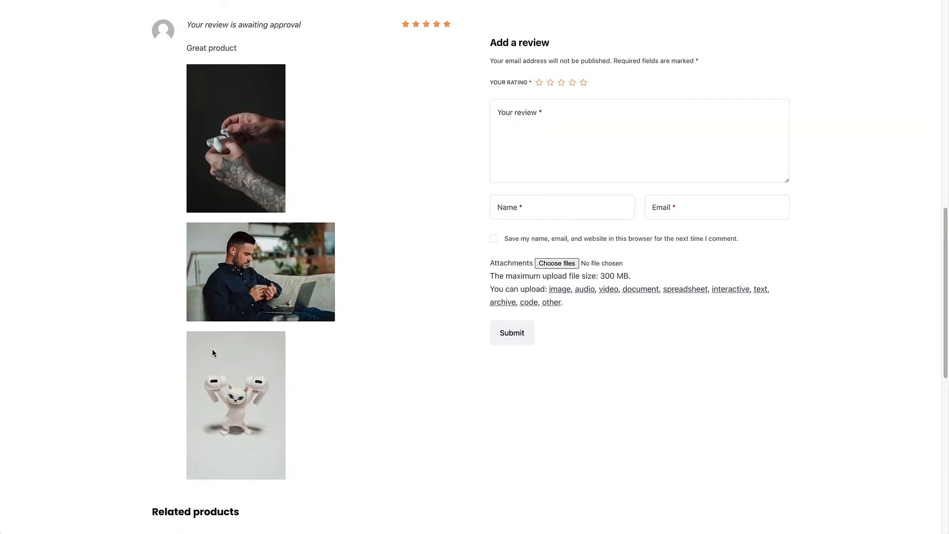
pyautogui.moveTo(213, 416)
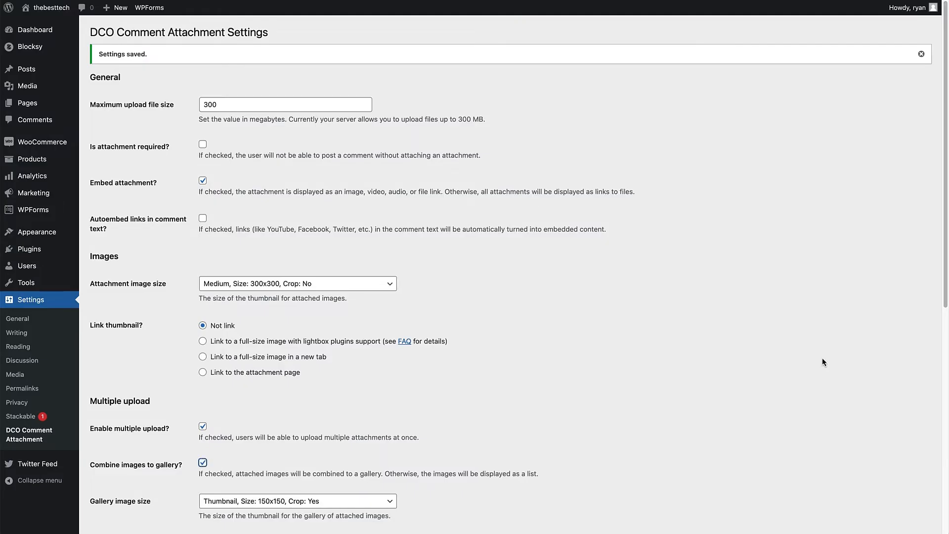
# Check the review's three images now displayed as a Medium 300x300 gallery side by side.
pyautogui.scroll(-3)
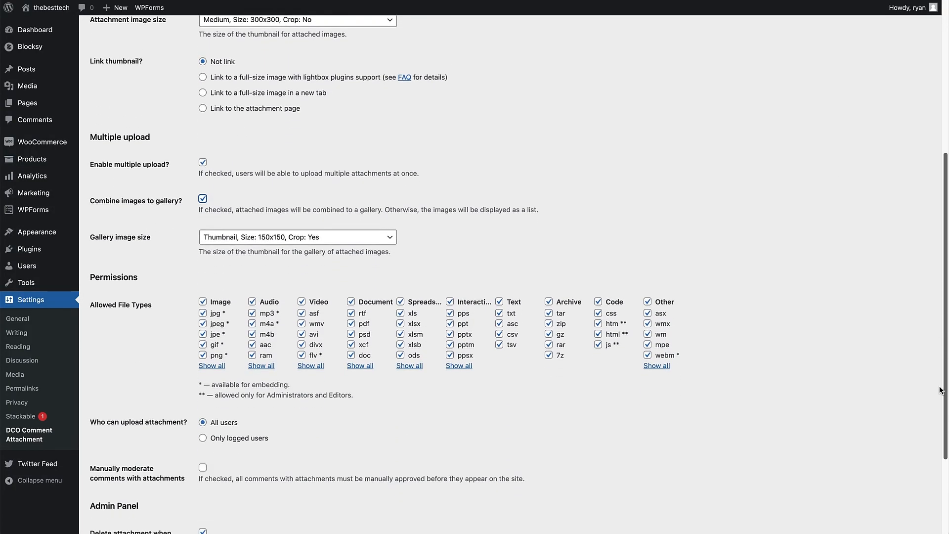
pyautogui.scroll(-3)
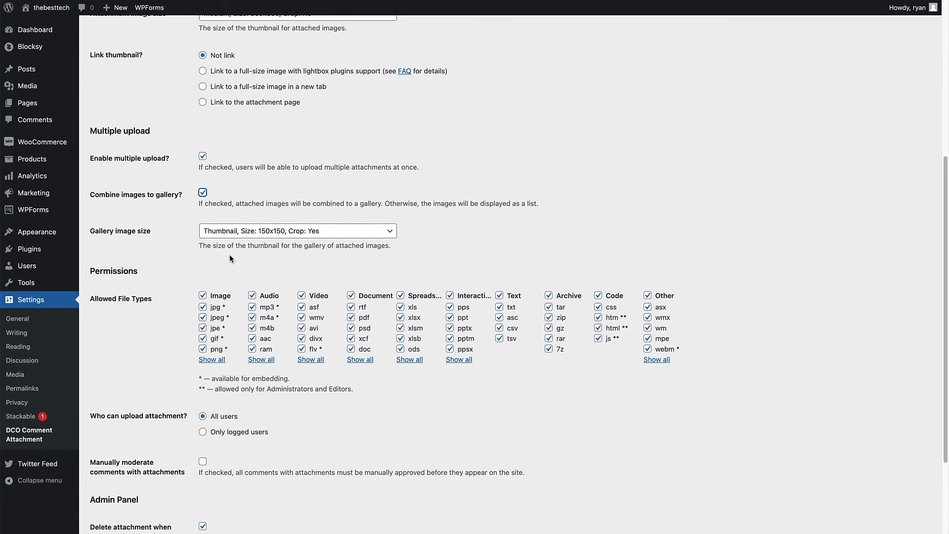
pyautogui.moveTo(292, 243)
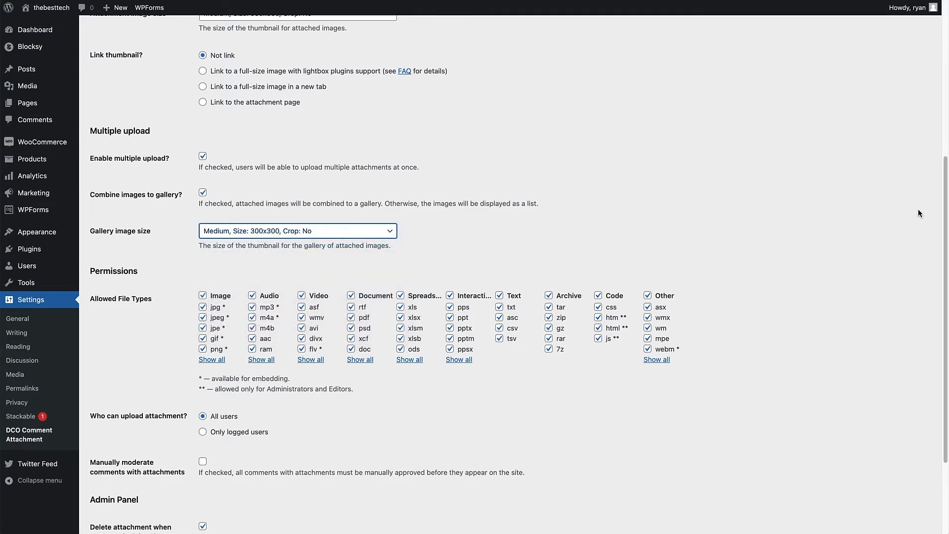
pyautogui.scroll(-3)
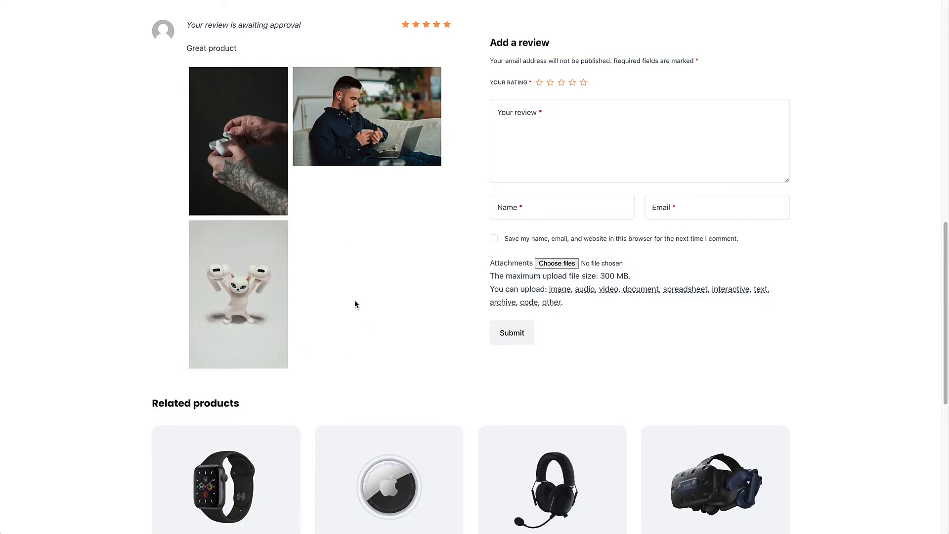
pyautogui.moveTo(330, 301)
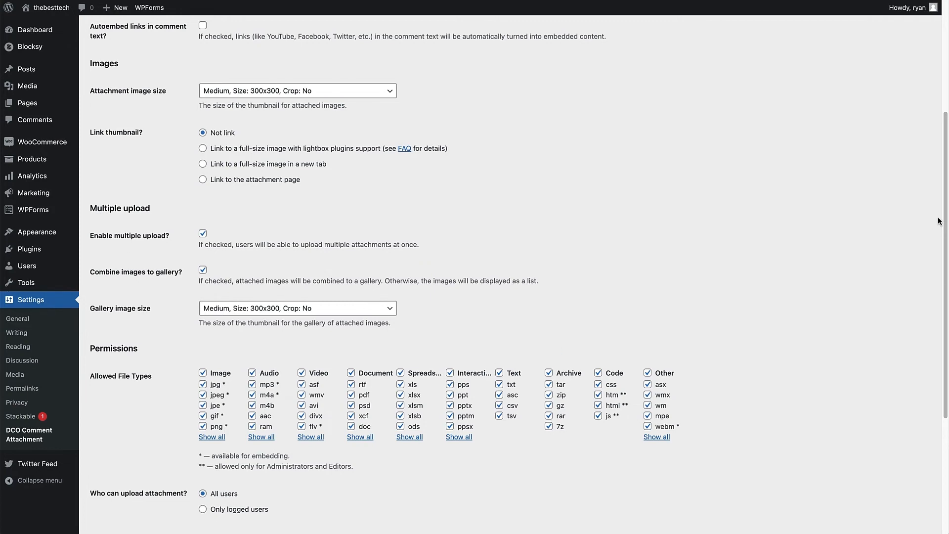
# Set 'Who can upload attachment?' to 'Only logged users' in the Permissions section.
pyautogui.scroll(-3)
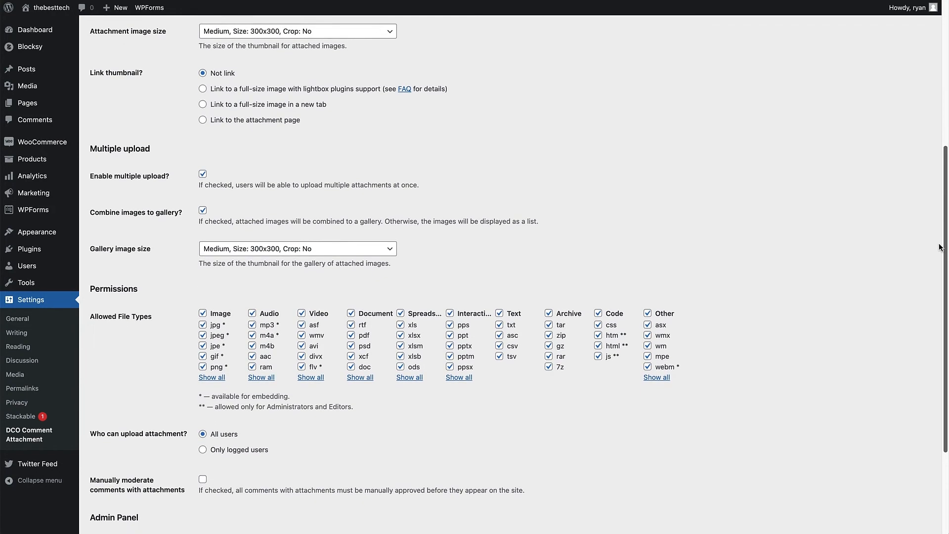
pyautogui.scroll(-3)
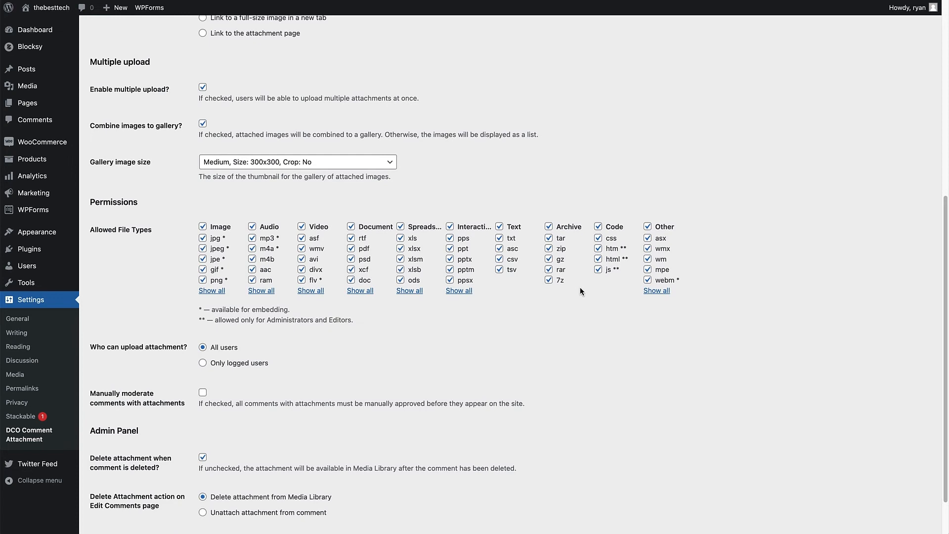
pyautogui.moveTo(612, 329)
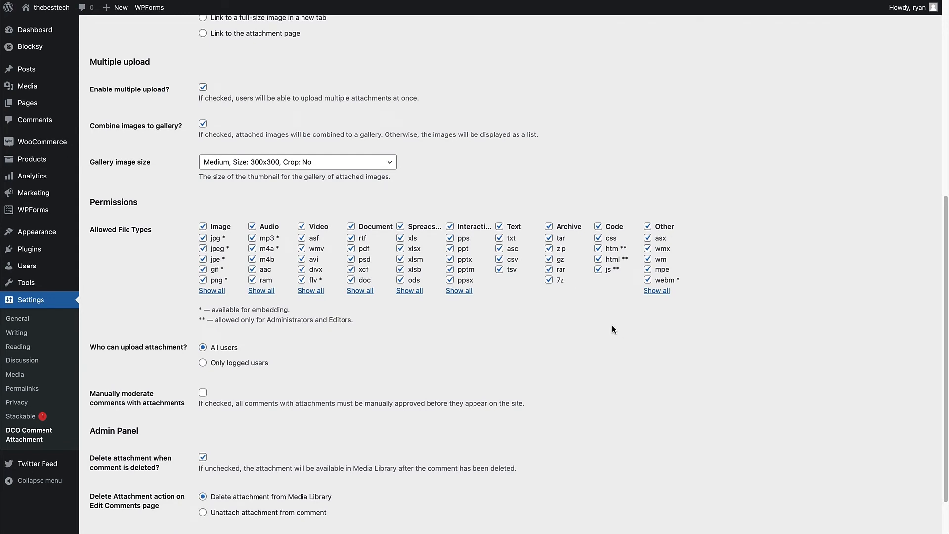
pyautogui.moveTo(500, 343)
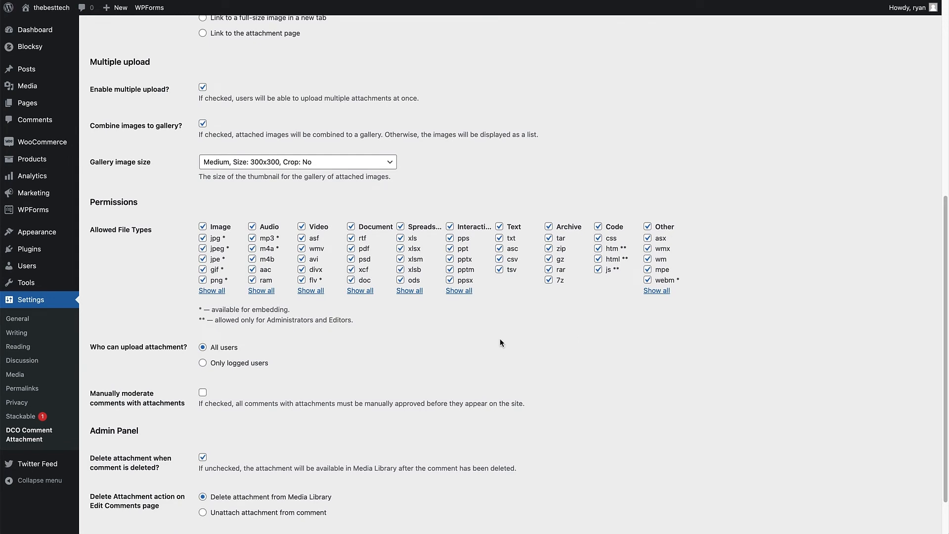
pyautogui.moveTo(436, 358)
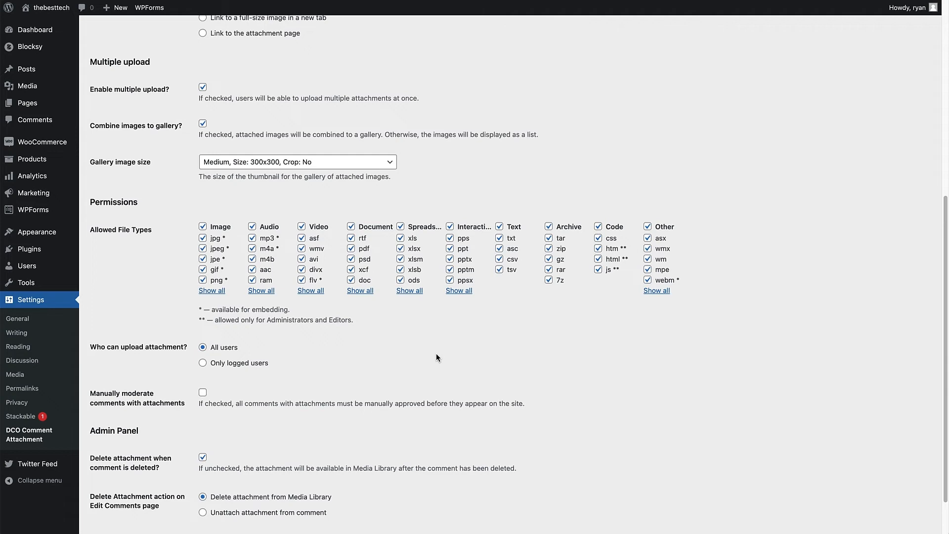
pyautogui.moveTo(286, 258)
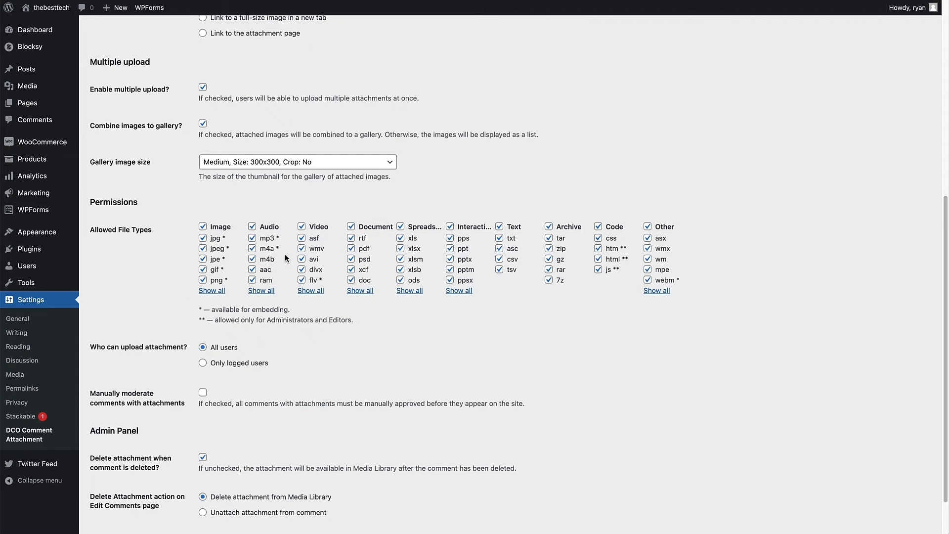
pyautogui.moveTo(368, 253)
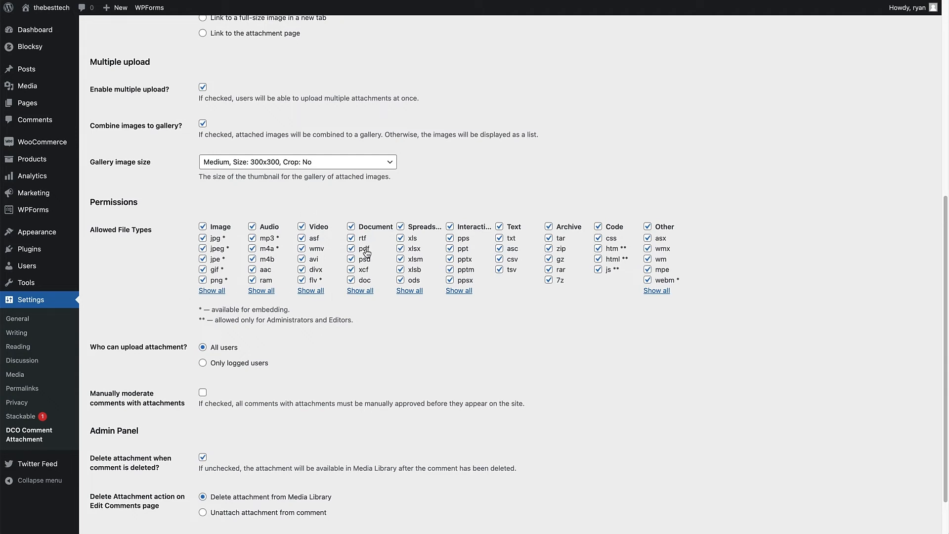
pyautogui.moveTo(365, 267)
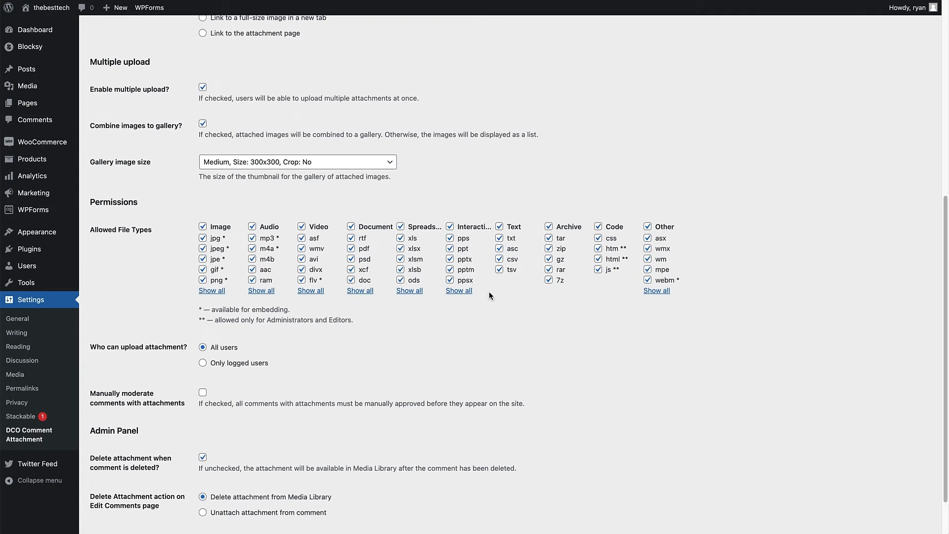
pyautogui.moveTo(557, 268)
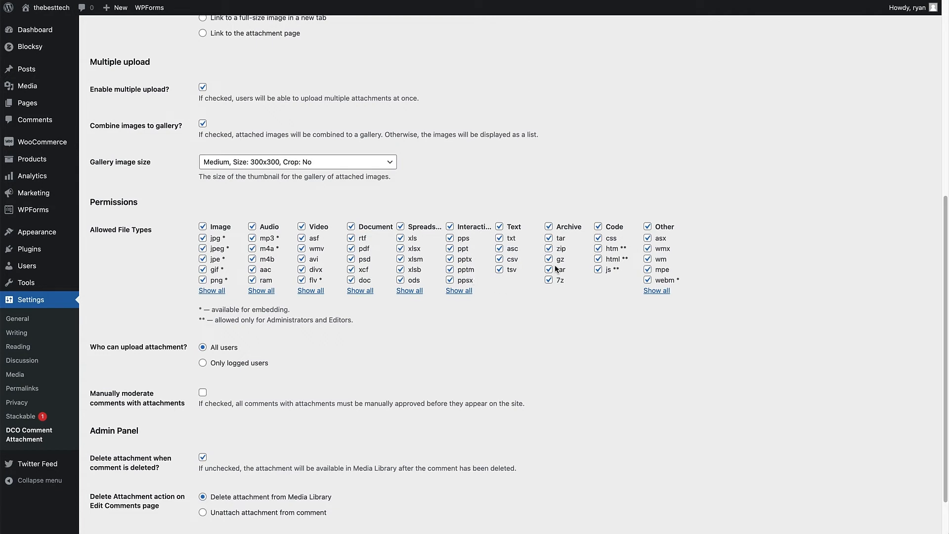
pyautogui.moveTo(657, 290)
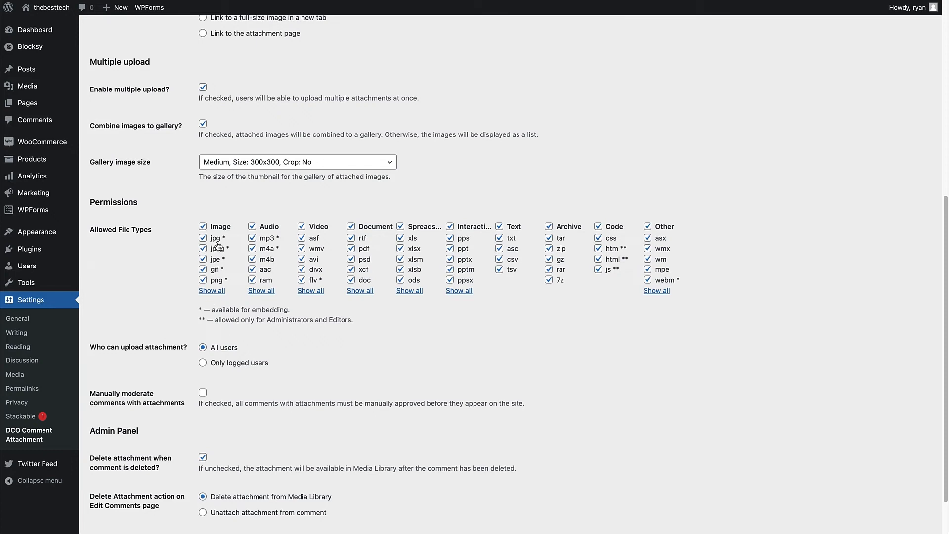
pyautogui.moveTo(263, 249)
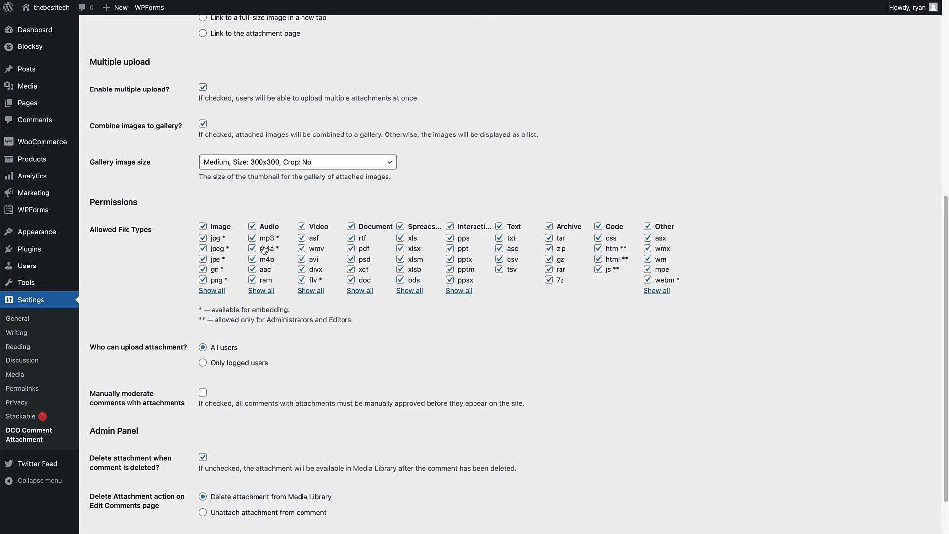
pyautogui.moveTo(291, 335)
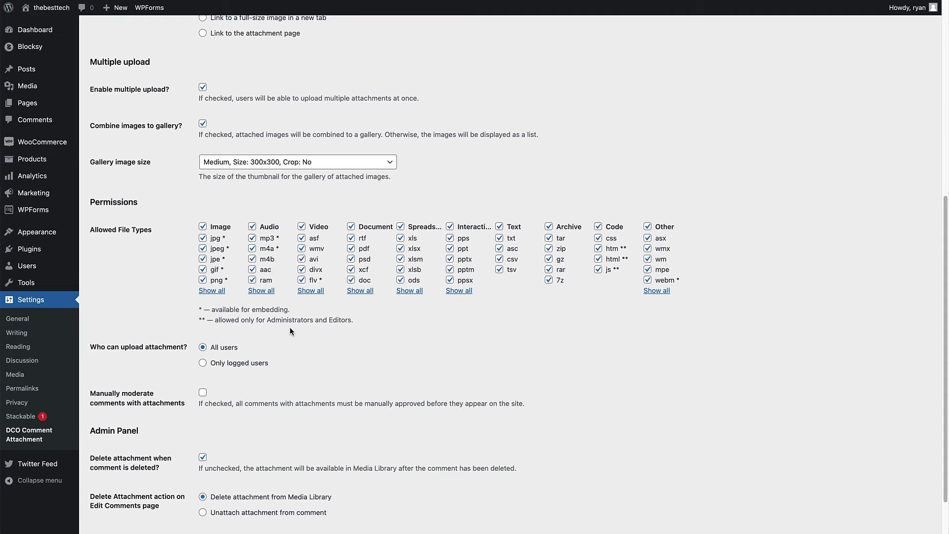
pyautogui.moveTo(232, 320)
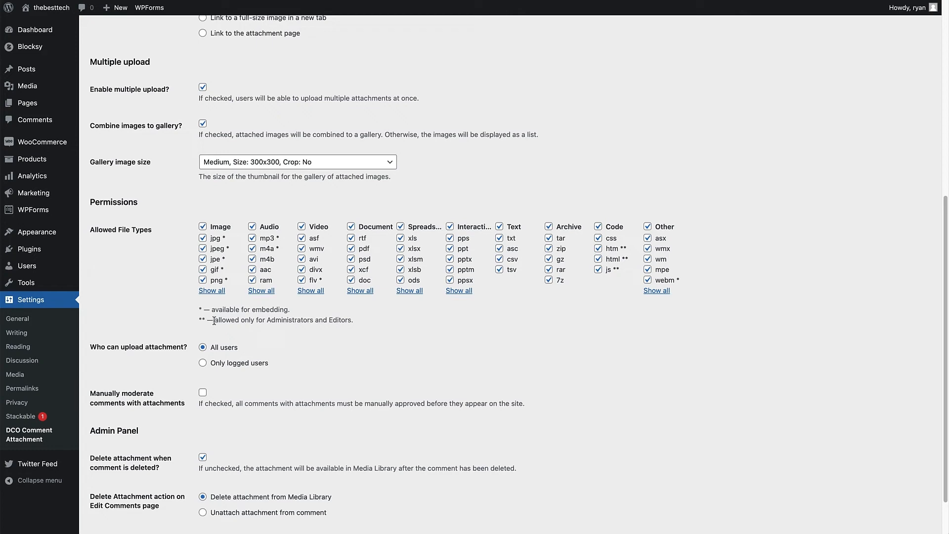
pyautogui.moveTo(333, 333)
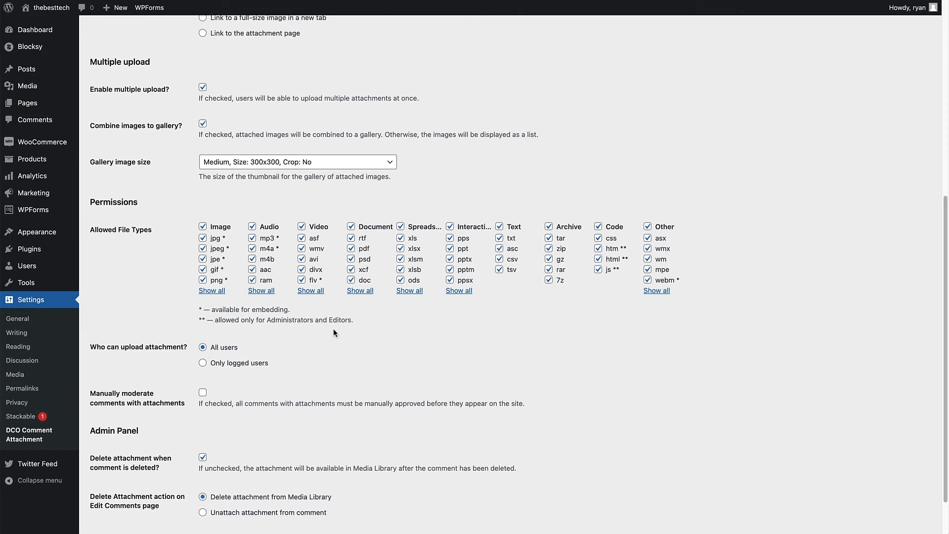
pyautogui.moveTo(325, 321)
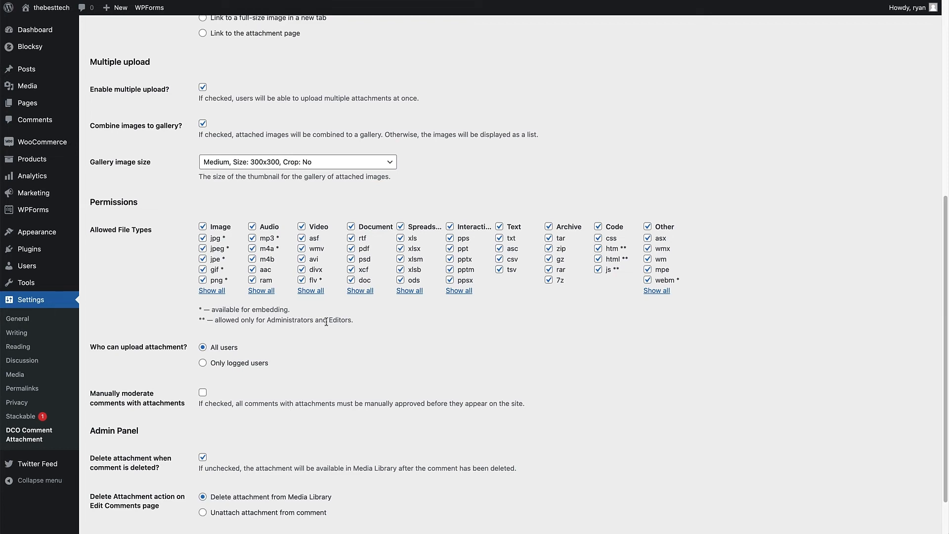
pyautogui.moveTo(112, 362)
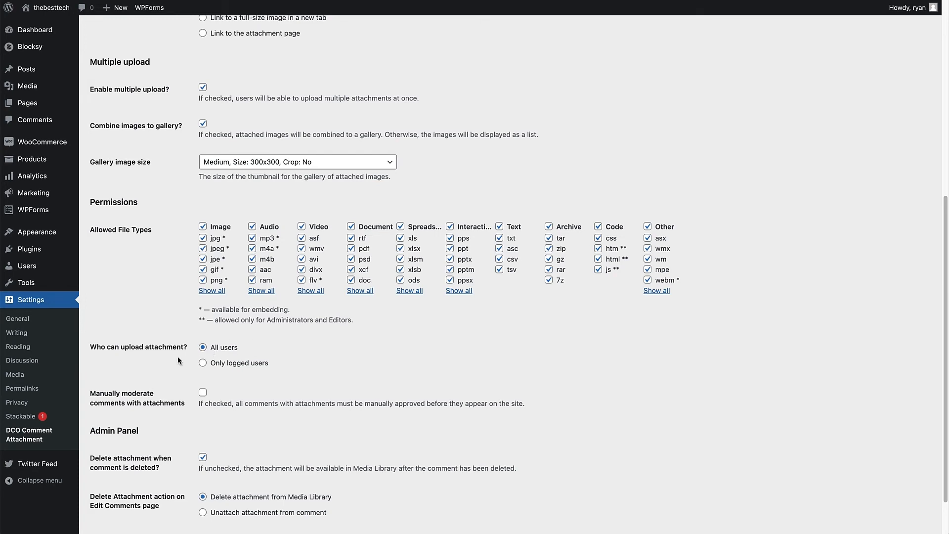
pyautogui.click(203, 363)
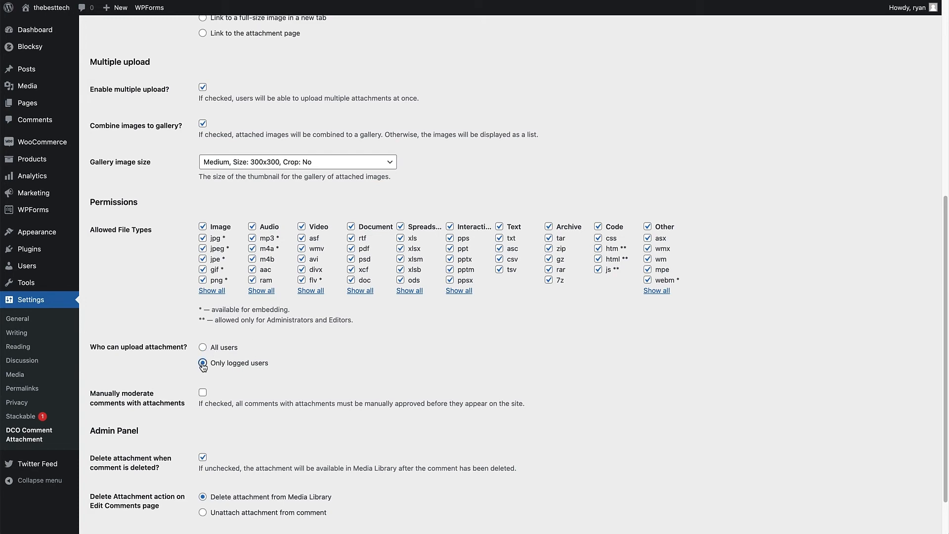
pyautogui.scroll(-3)
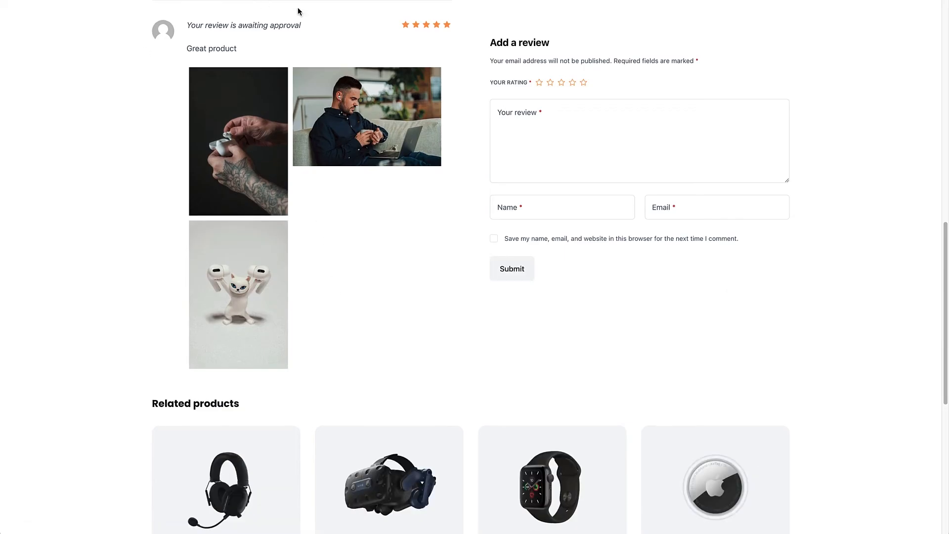
pyautogui.moveTo(481, 100)
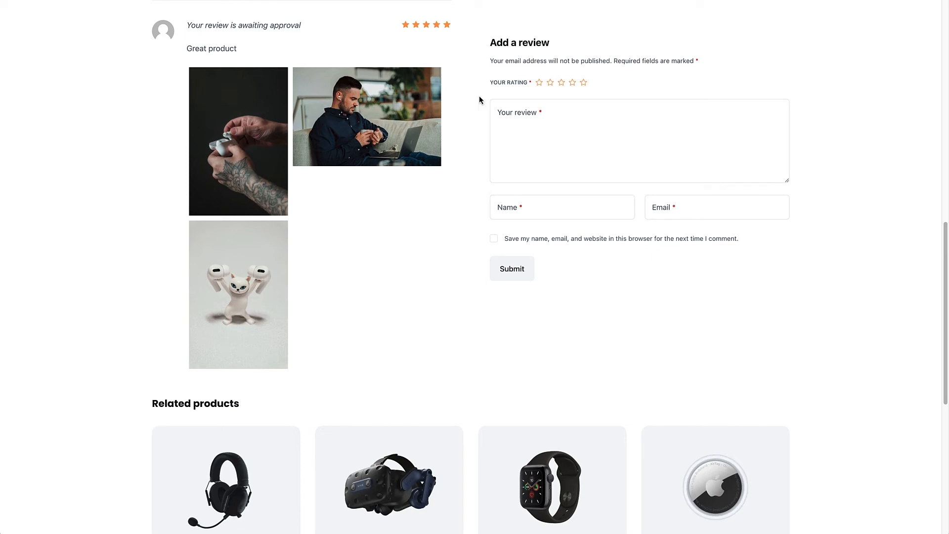
pyautogui.moveTo(463, 274)
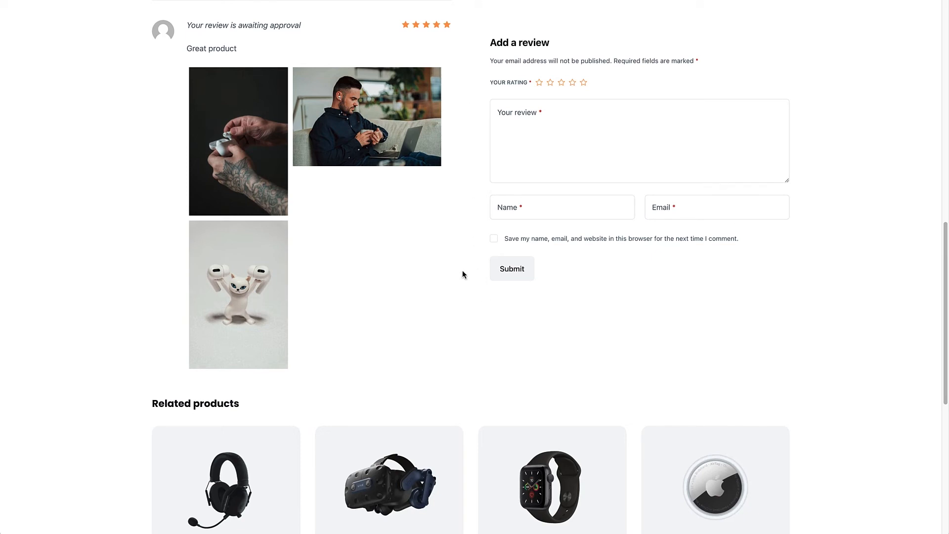
pyautogui.moveTo(561, 347)
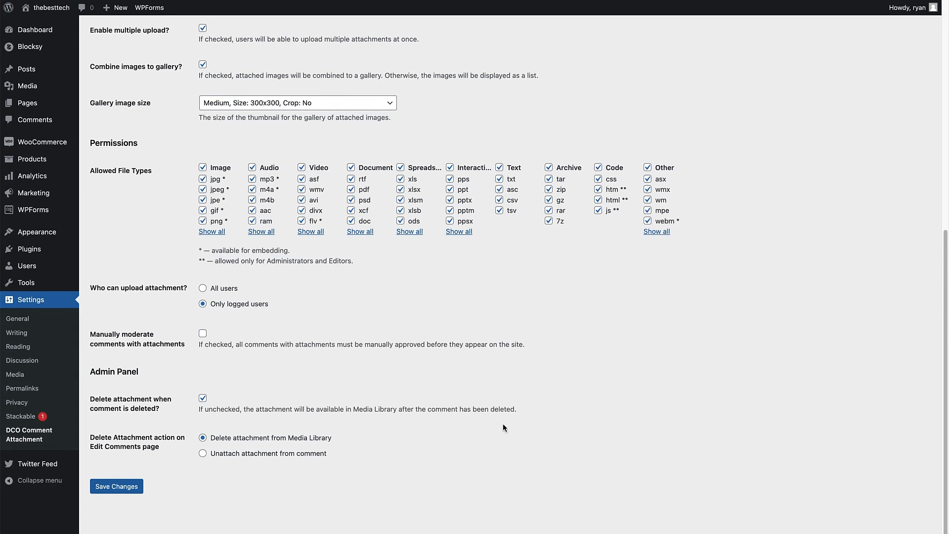
pyautogui.moveTo(190, 341)
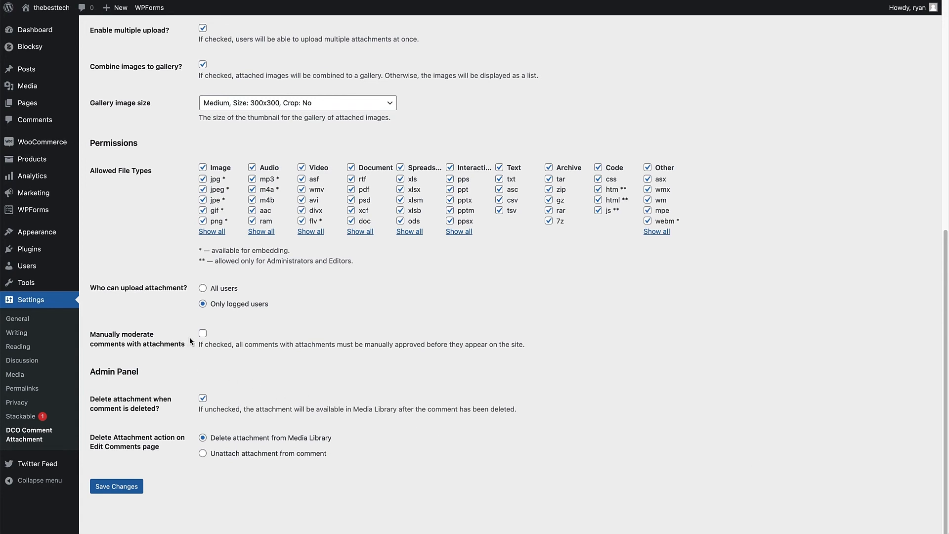
# Require manual moderation for comments with attachments and save the settings.
pyautogui.click(202, 333)
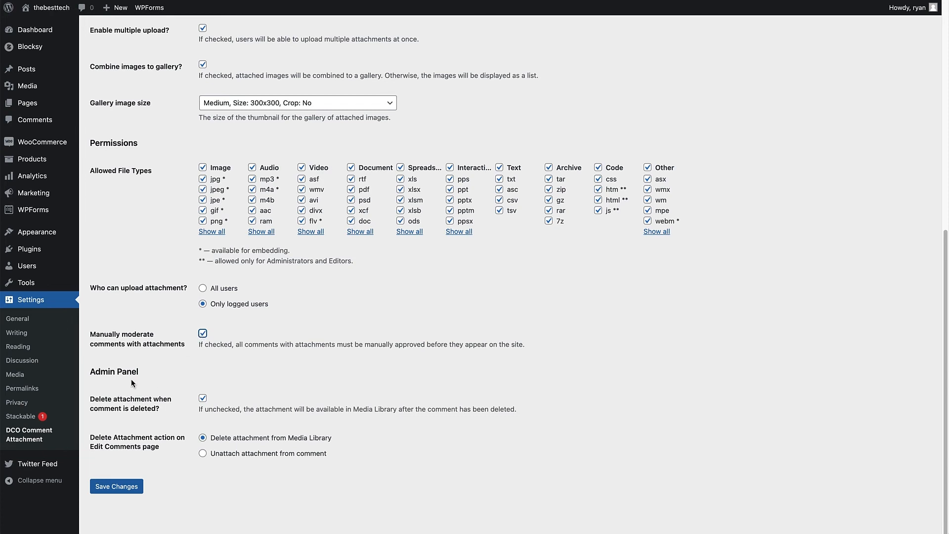
pyautogui.moveTo(101, 424)
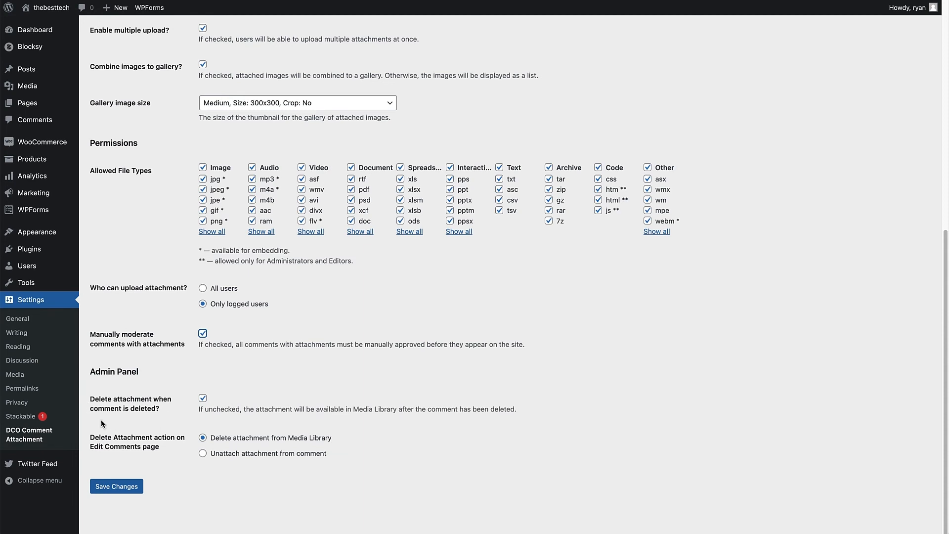
pyautogui.moveTo(143, 427)
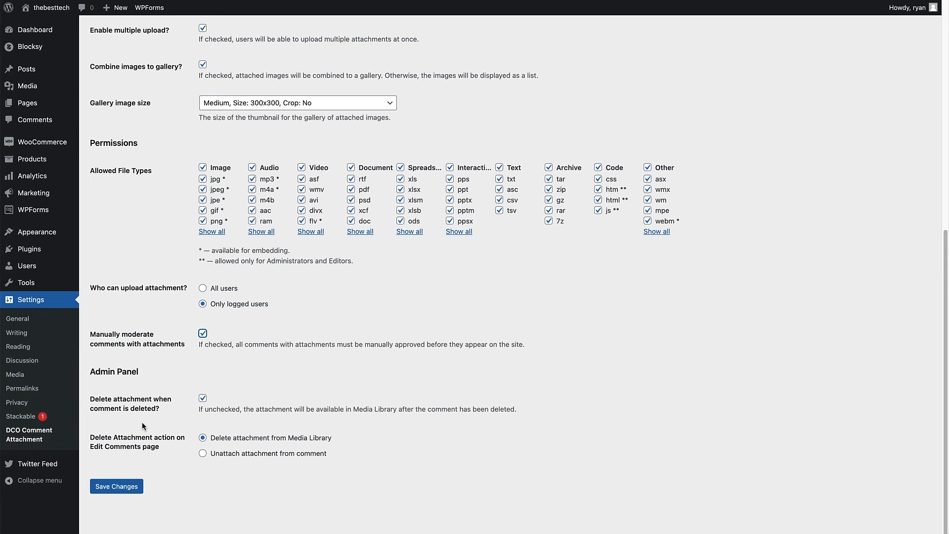
pyautogui.moveTo(174, 419)
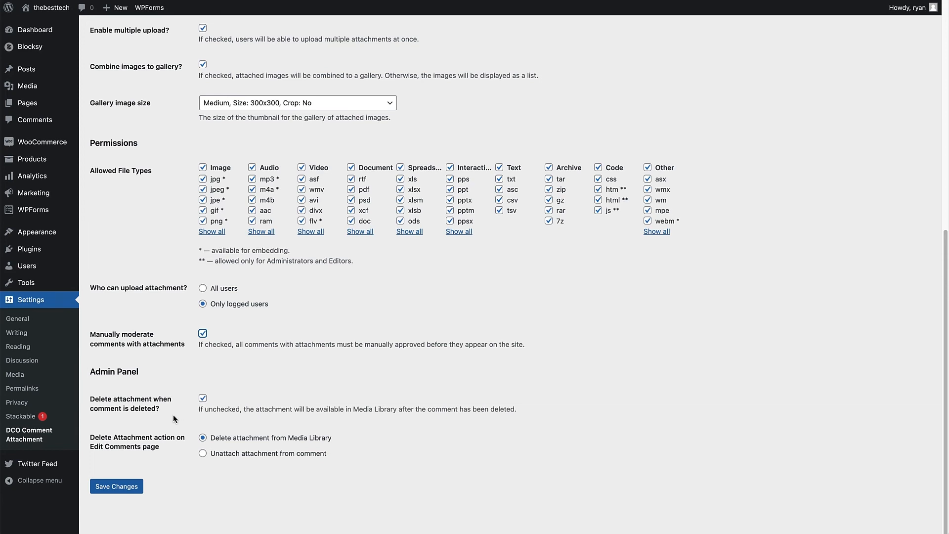
pyautogui.moveTo(165, 447)
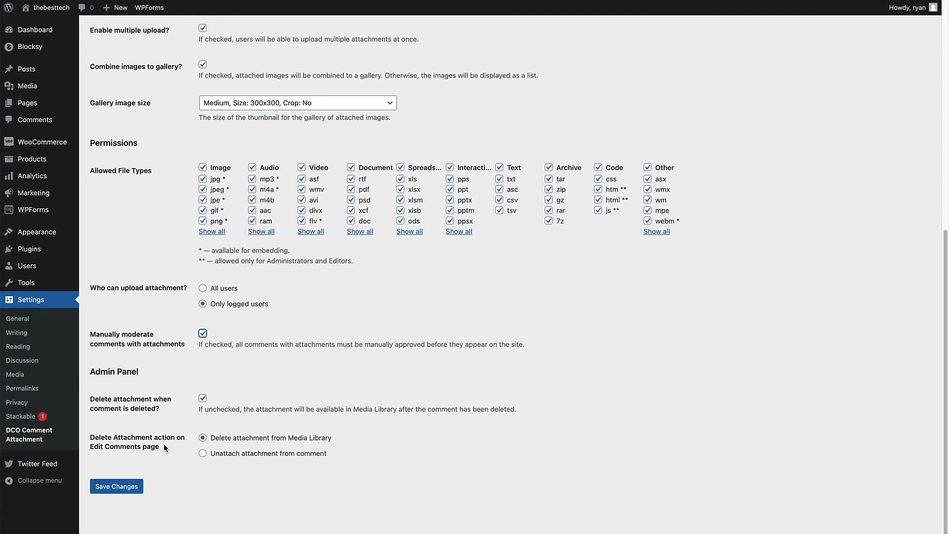
pyautogui.moveTo(152, 462)
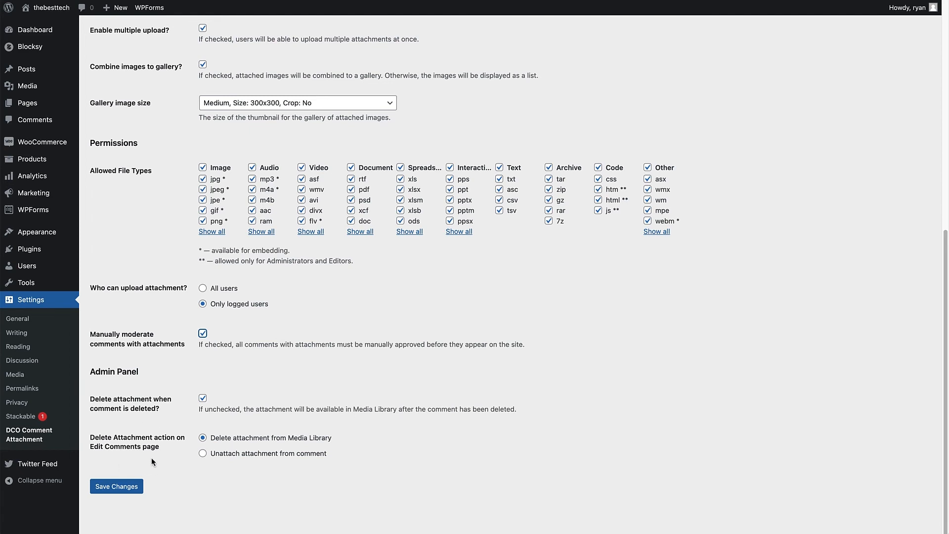
pyautogui.click(117, 487)
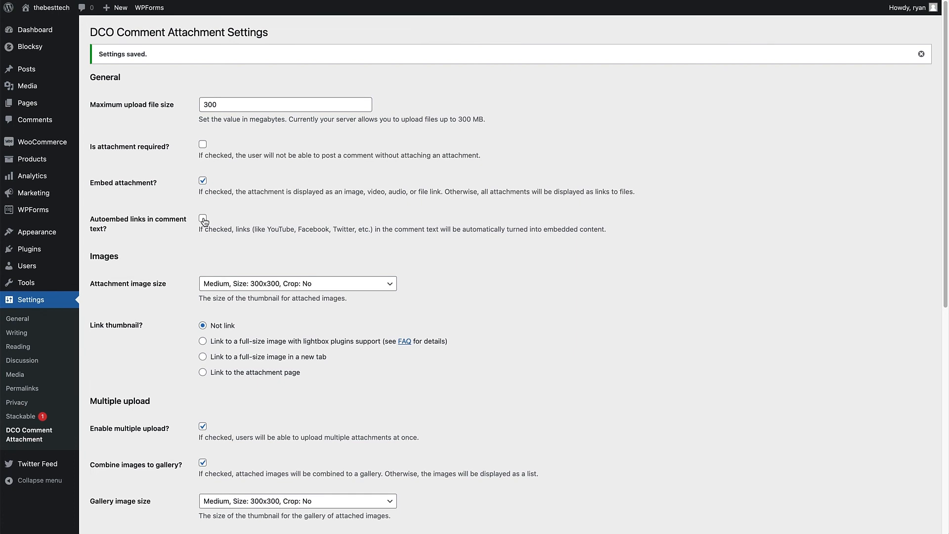
# Enable 'Autoembed links in comment text' and save the settings.
pyautogui.click(203, 219)
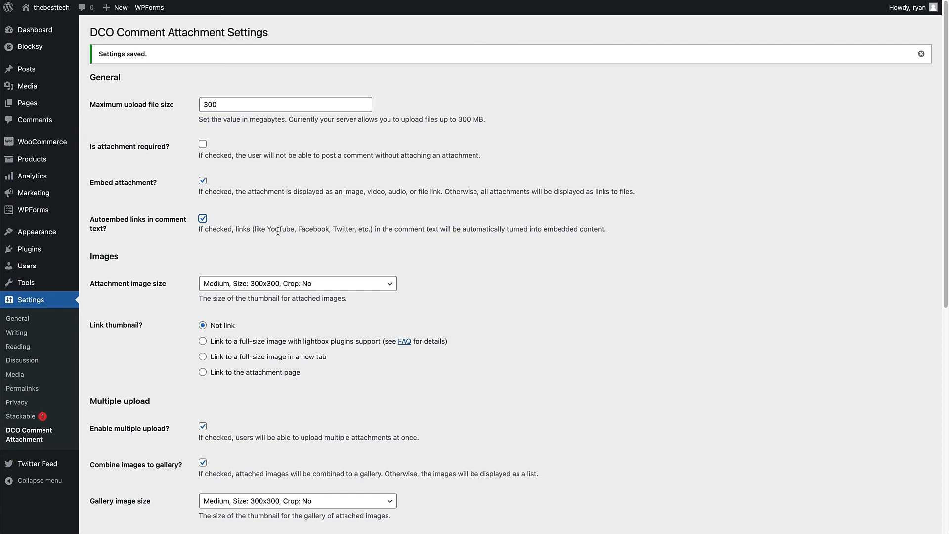
pyautogui.scroll(-3)
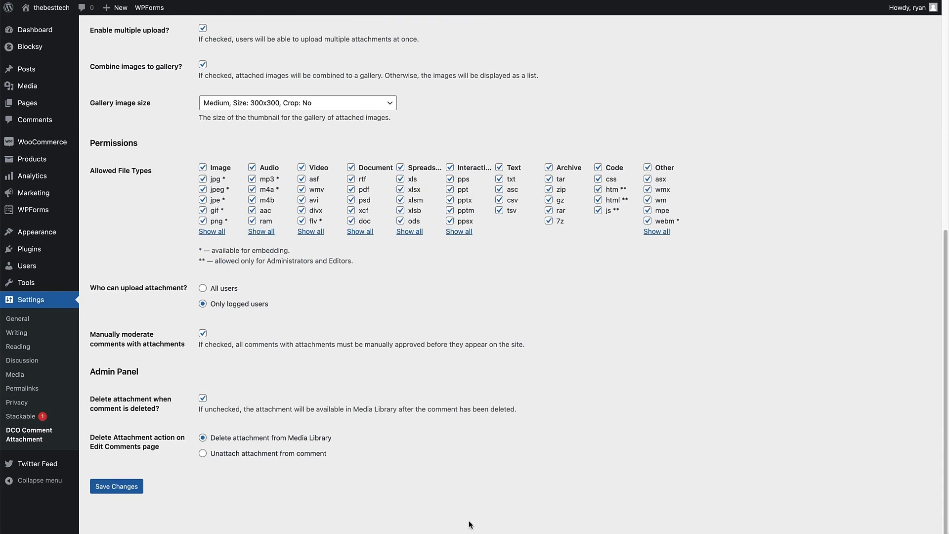
pyautogui.click(116, 486)
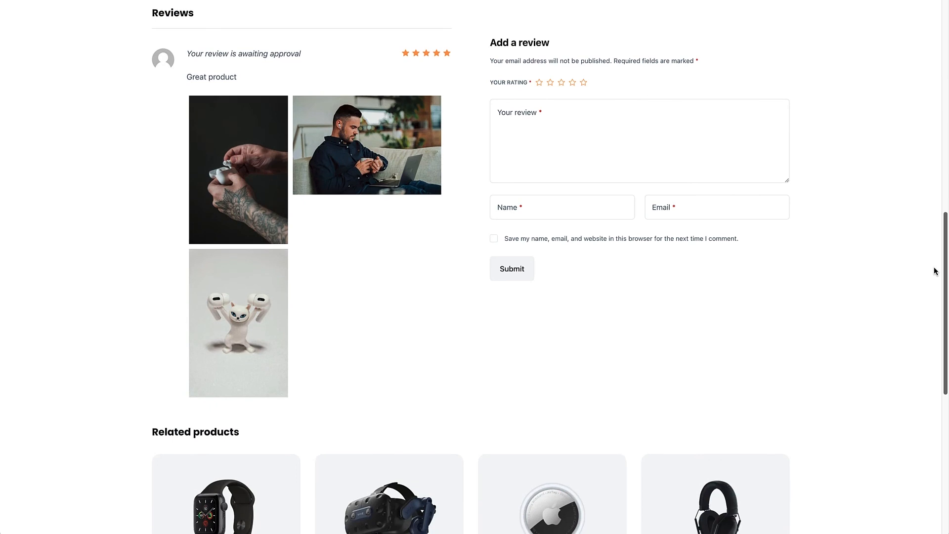
# Submit a five-star review reading 'Fantastic' with a YouTube link on the product page.
pyautogui.click(583, 82)
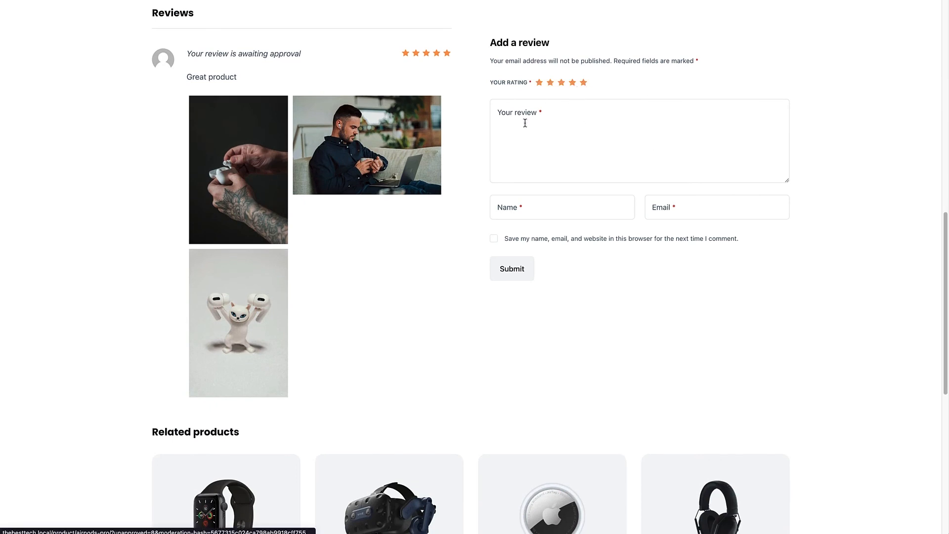
pyautogui.write('Fantastic')
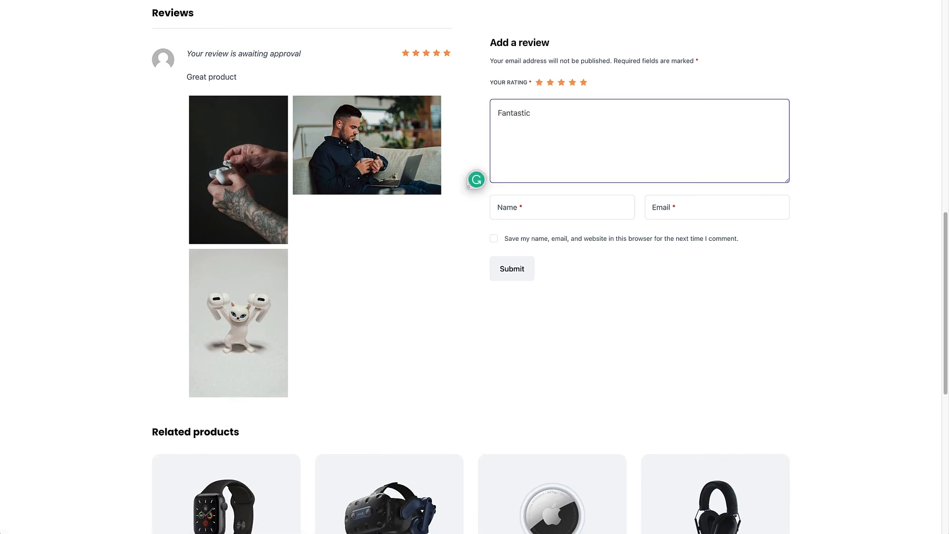
pyautogui.press('enter')
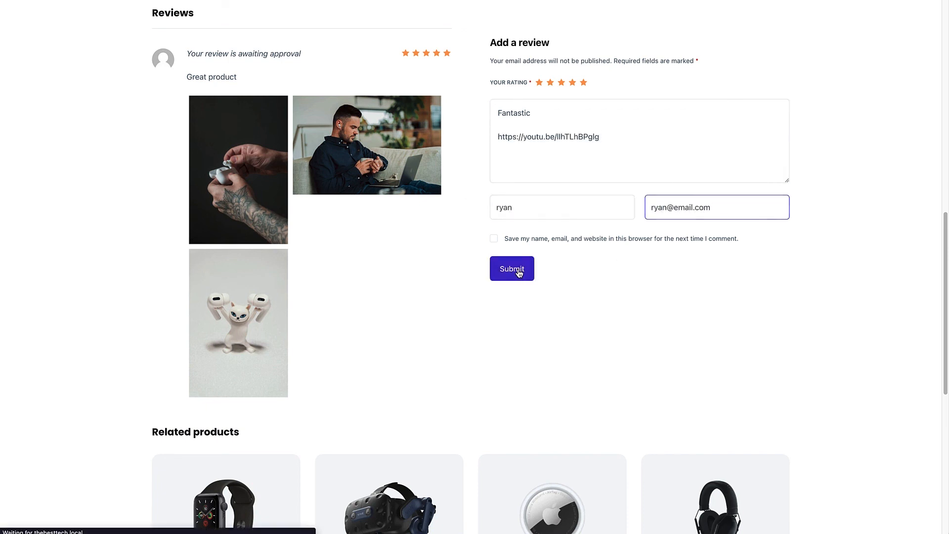
pyautogui.click(510, 268)
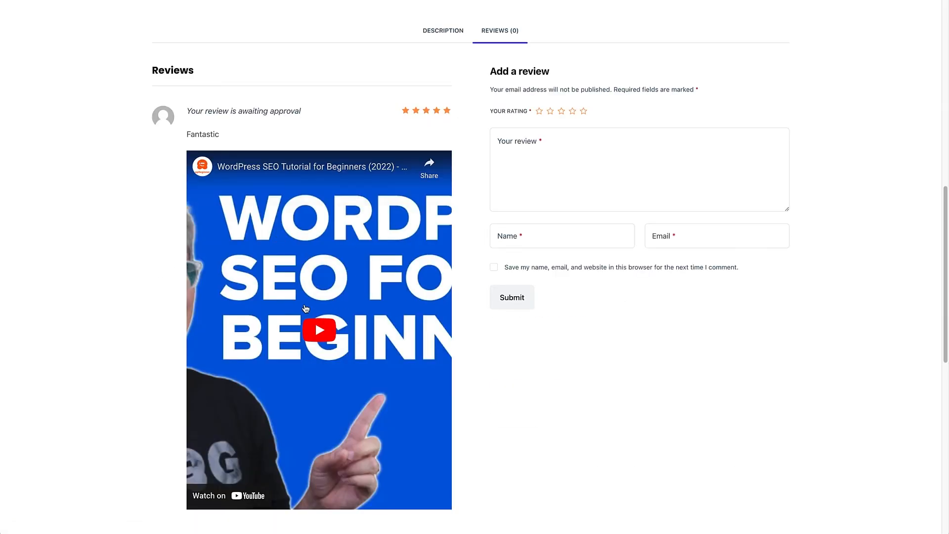
pyautogui.moveTo(272, 319)
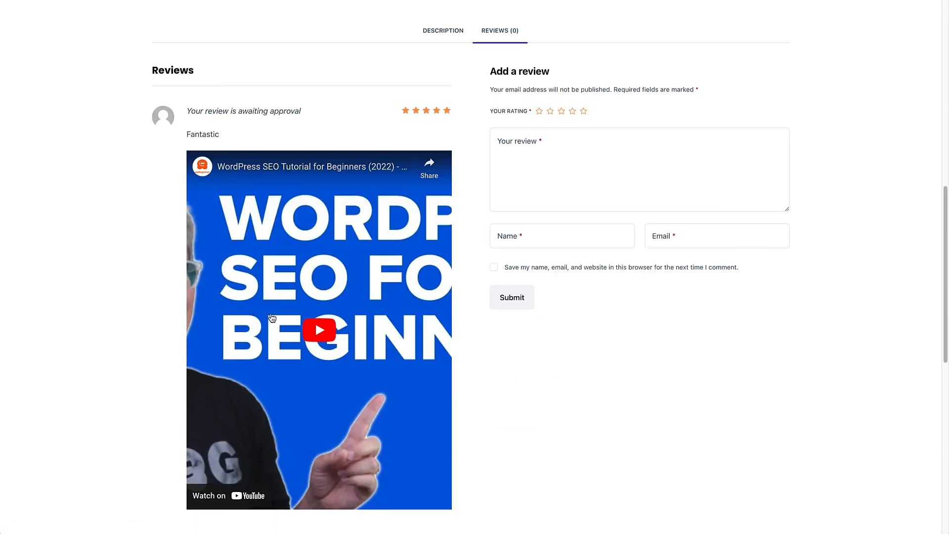
# Play the YouTube video embedded in the pending 'Fantastic' review.
pyautogui.click(318, 330)
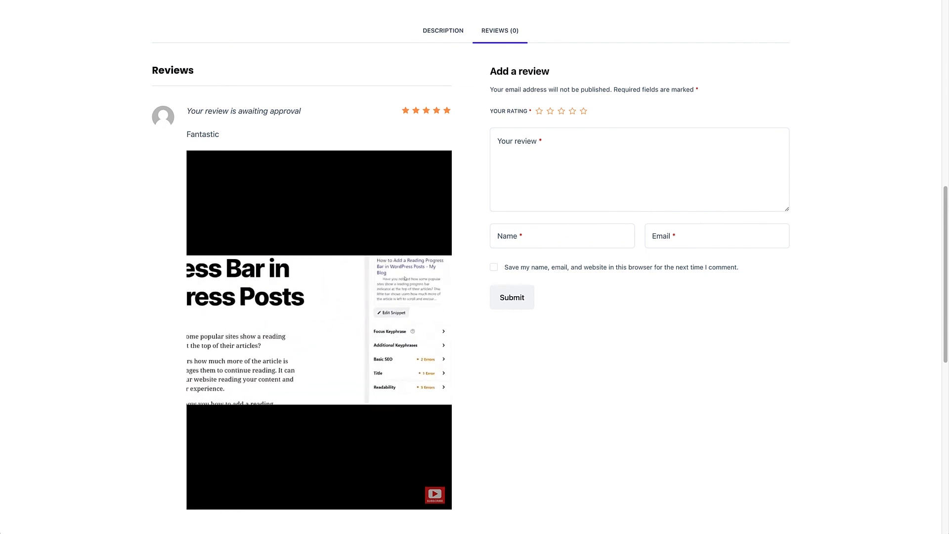
pyautogui.scroll(-3)
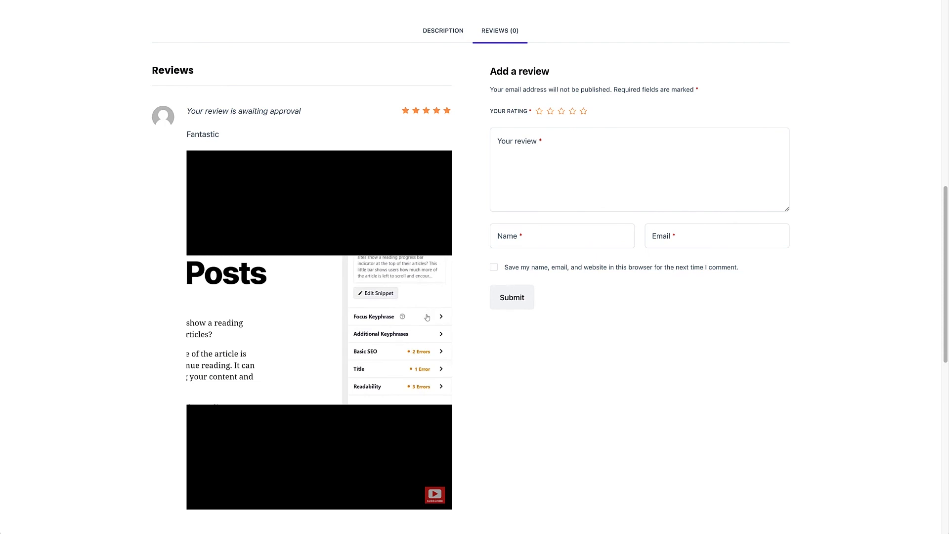